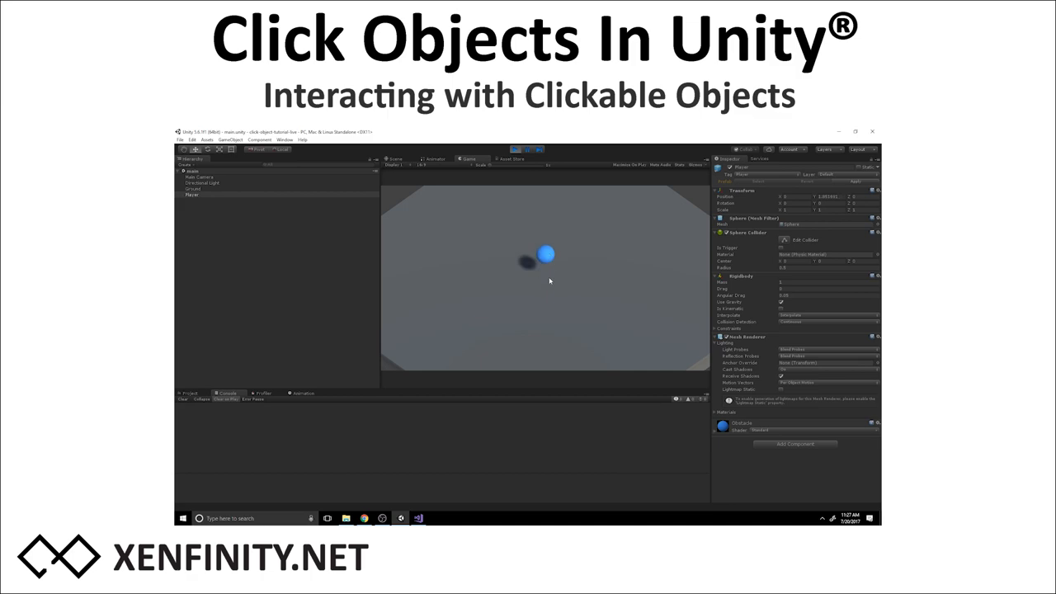
Launch the blue ball upward twice in the Game view and watch the Console log the hits.
{"action": "left_click", "coordinate": [546, 254]}
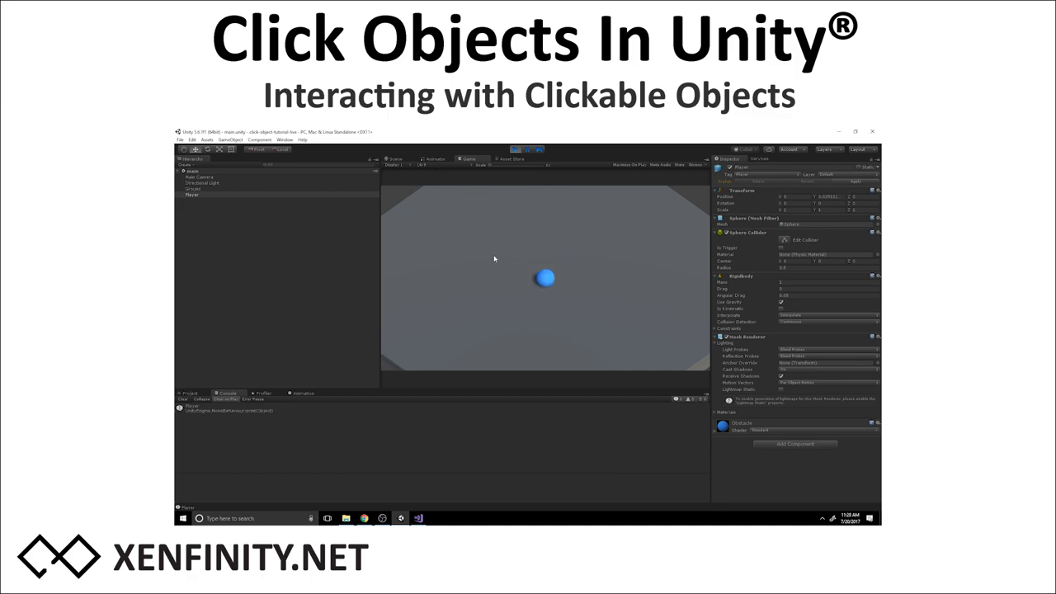
{"action": "left_click", "coordinate": [545, 277]}
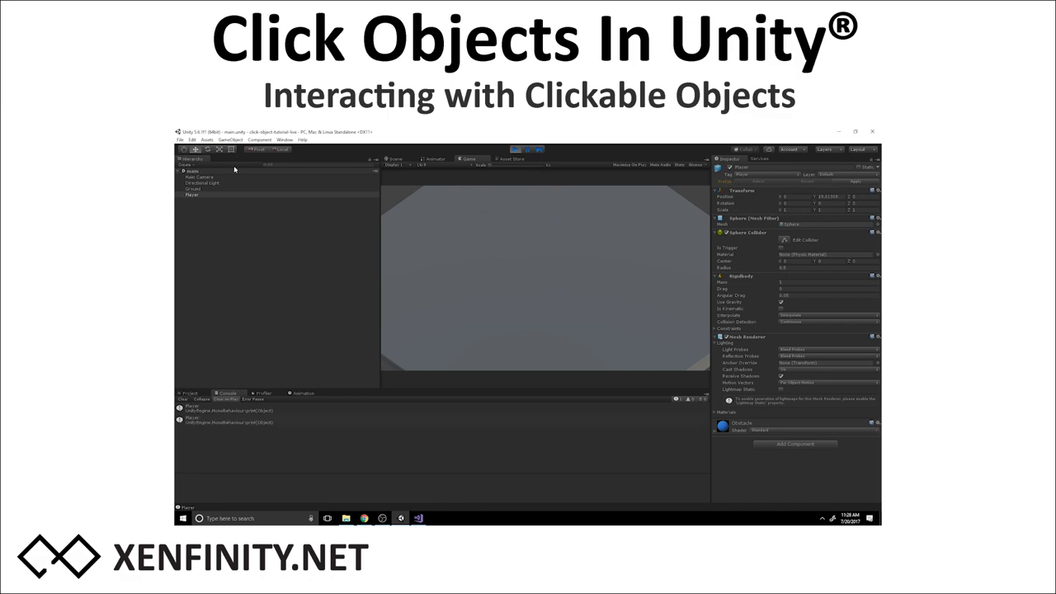
{"action": "left_click", "coordinate": [200, 177]}
{"action": "type", "text": "Scr"}
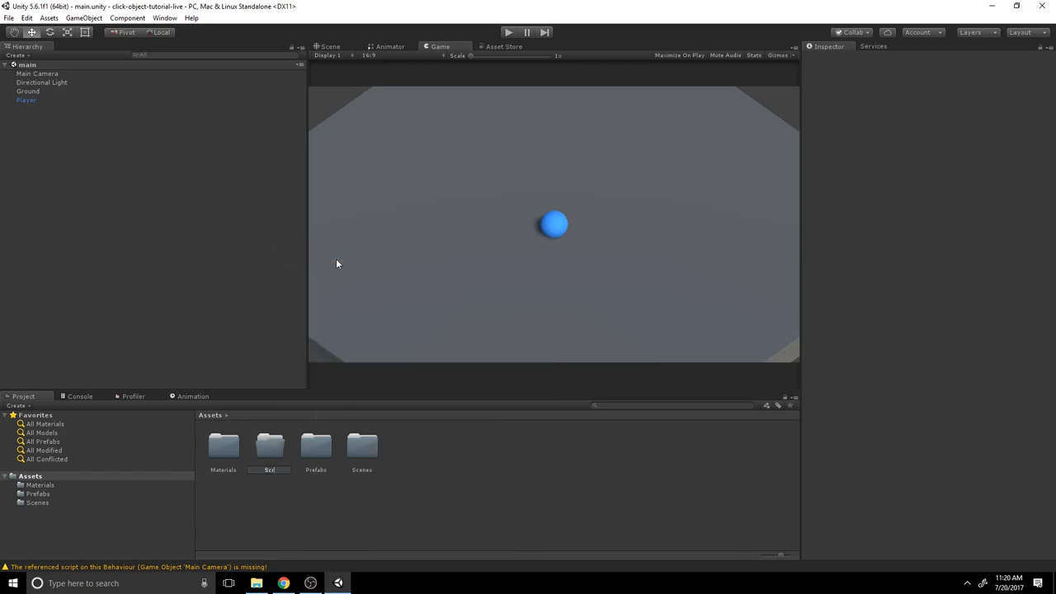
Create a Scripts folder under Assets with a new ObjectClicker C# script and open it in Visual Studio.
{"action": "left_click", "coordinate": [361, 445]}
{"action": "type", "text": "ObjectC"}
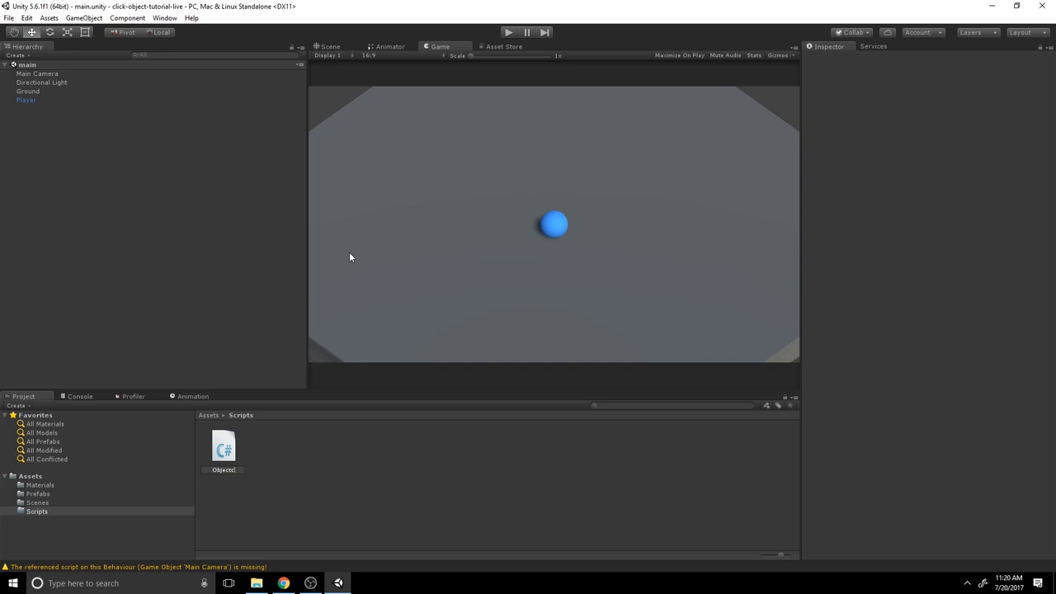
{"action": "left_click", "coordinate": [225, 445]}
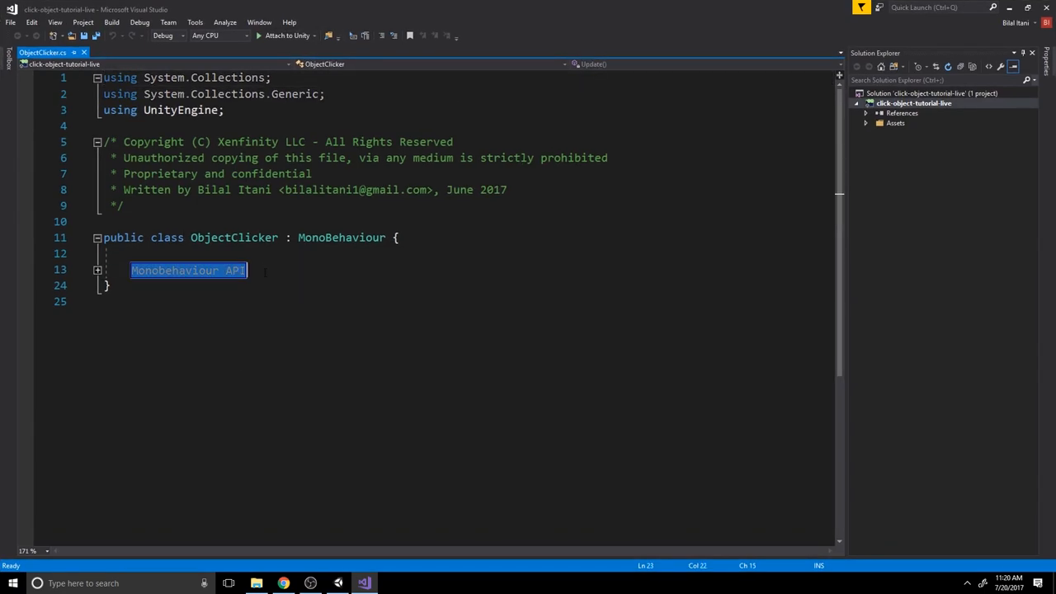
Remove the template region and write an empty Update() plus PrintName(GameObject go) that prints go.name.
{"action": "key", "text": "Delete"}
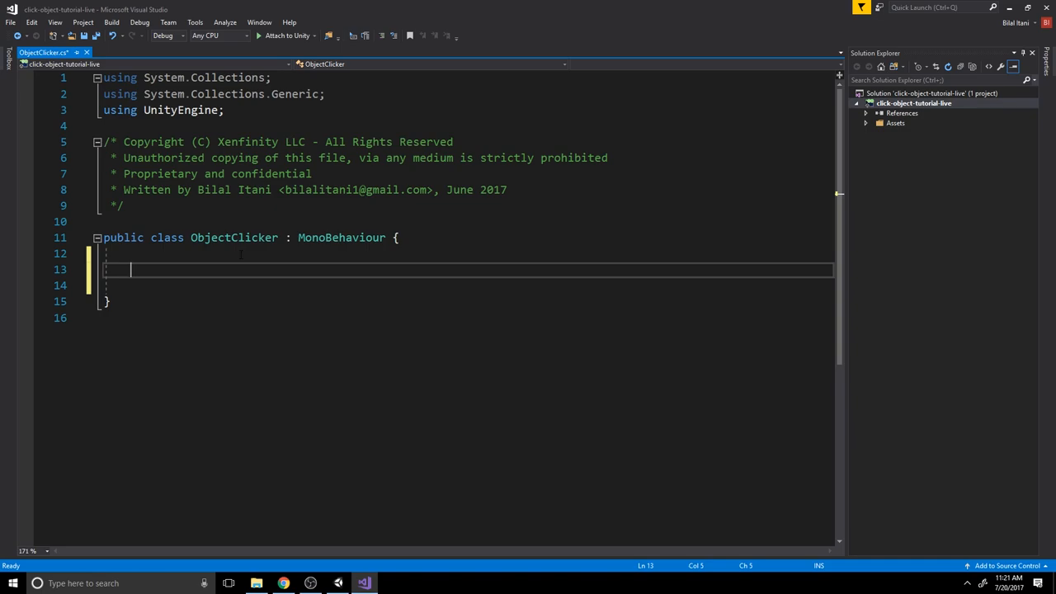
{"action": "type", "text": "private void Update("}
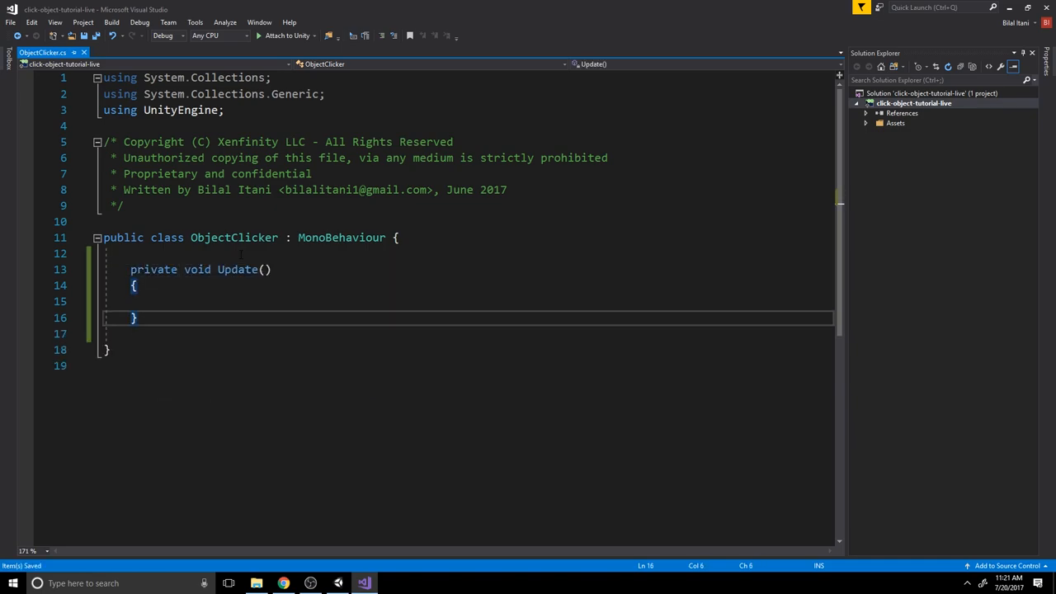
{"action": "type", "text": "private void"}
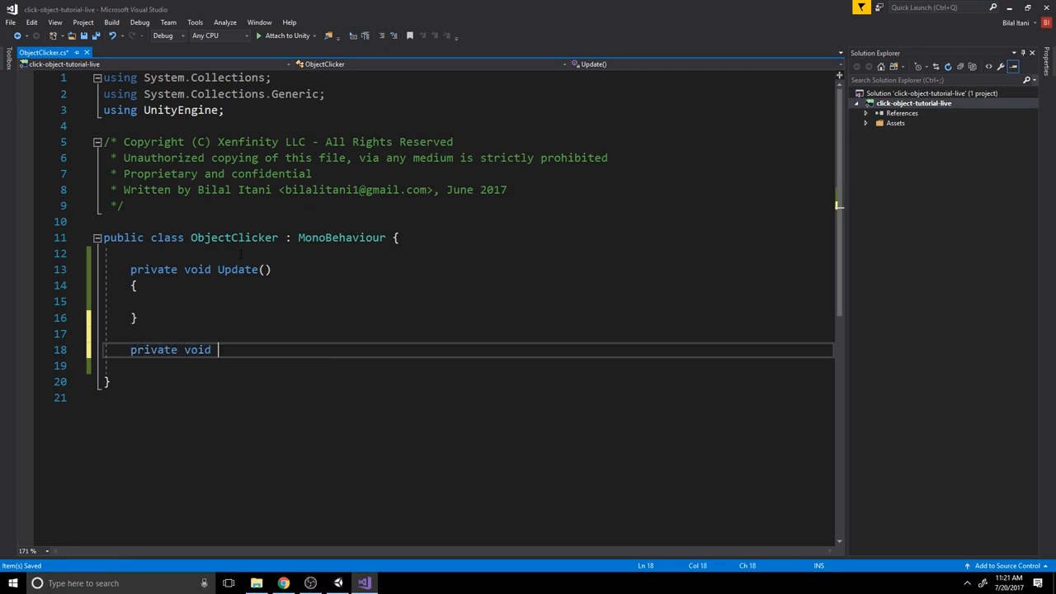
{"action": "type", "text": "PrintName(G"}
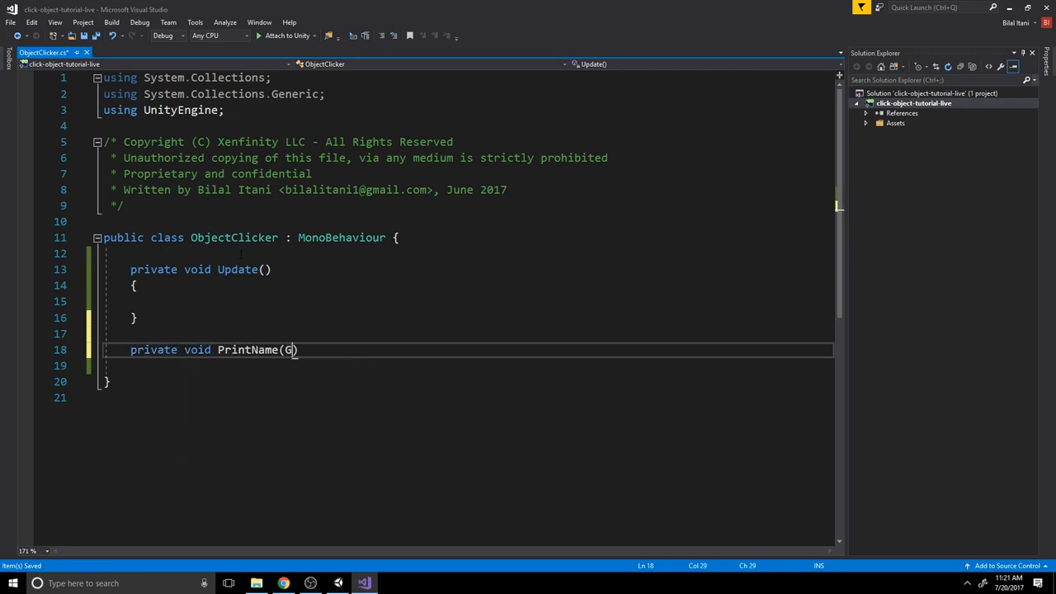
{"action": "type", "text": "ameObject"}
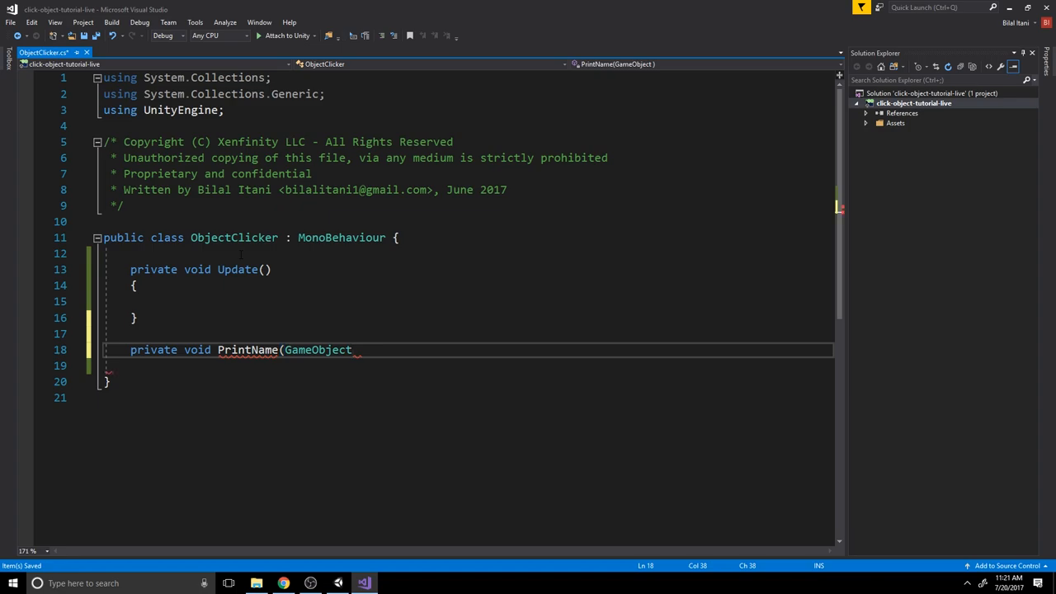
{"action": "type", "text": "go) { }"}
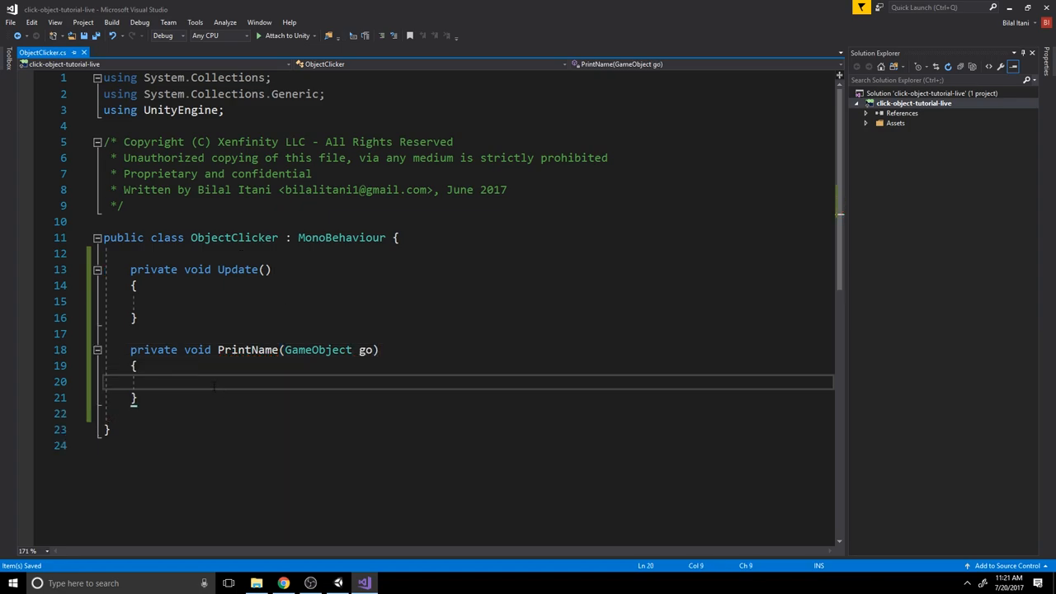
{"action": "type", "text": "print(go"}
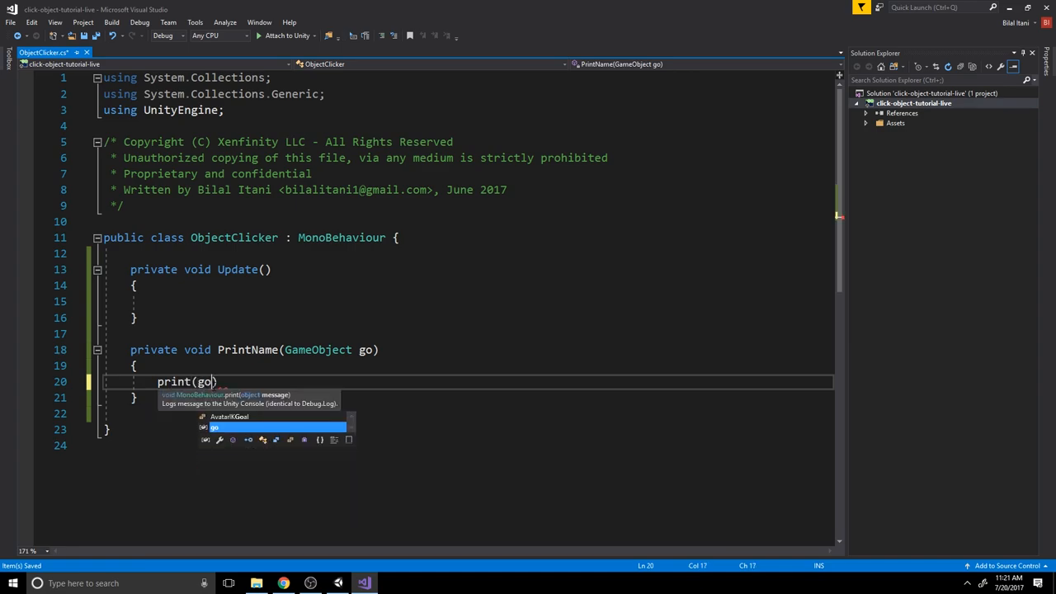
{"action": "type", "text": ".name);"}
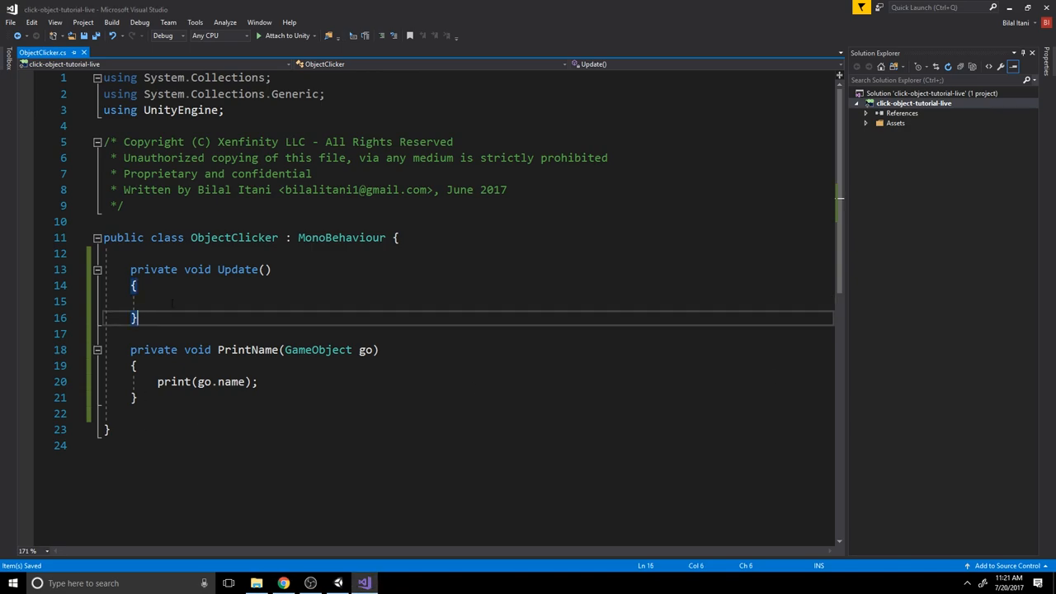
Declare RaycastHit hit; on a new line inside Update.
{"action": "left_click", "coordinate": [165, 300]}
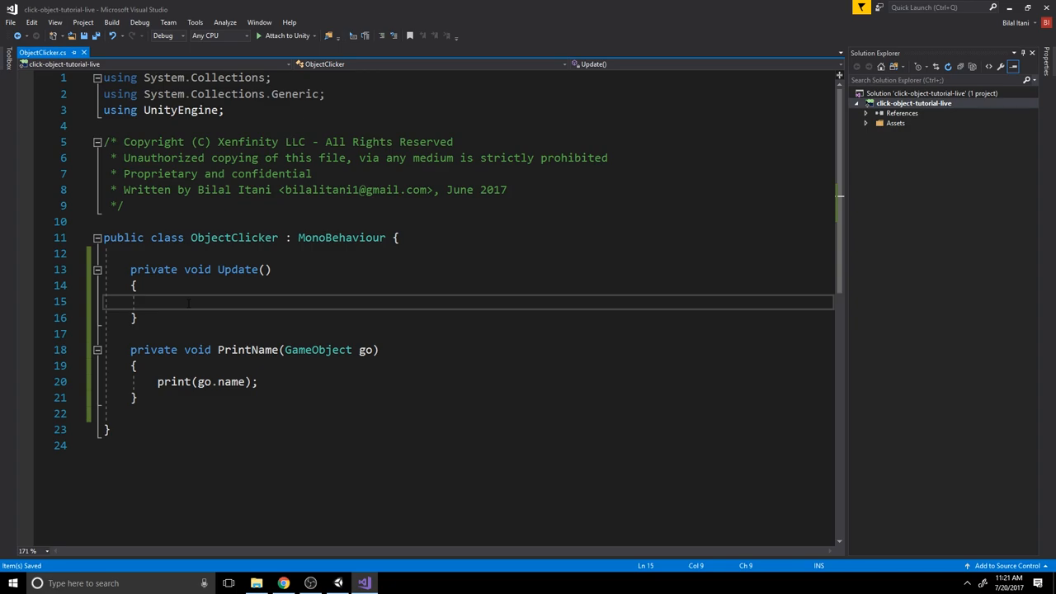
{"action": "type", "text": "RaycastHit;"}
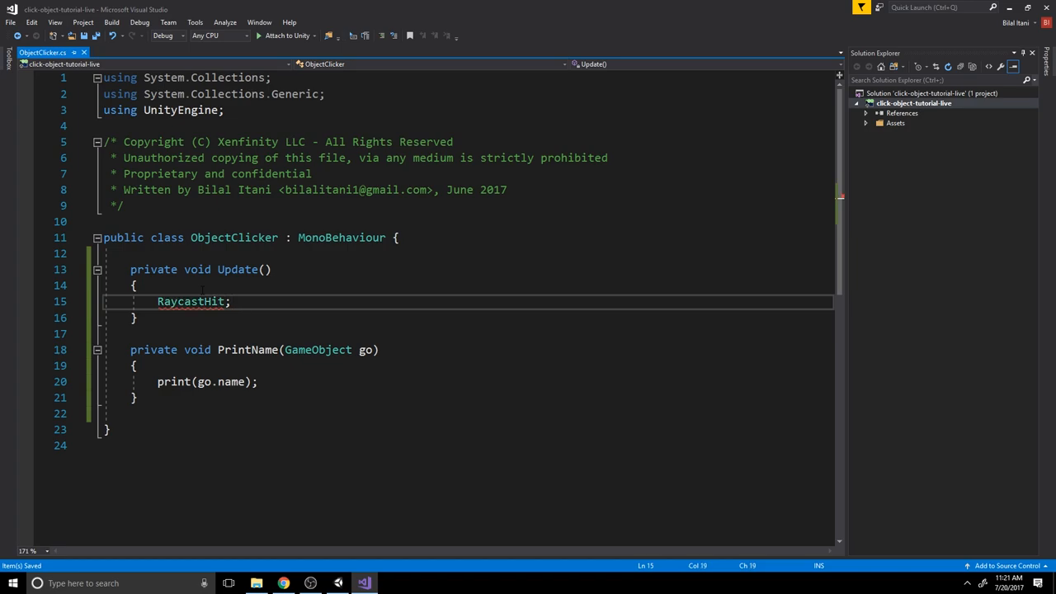
{"action": "type", "text": "hit"}
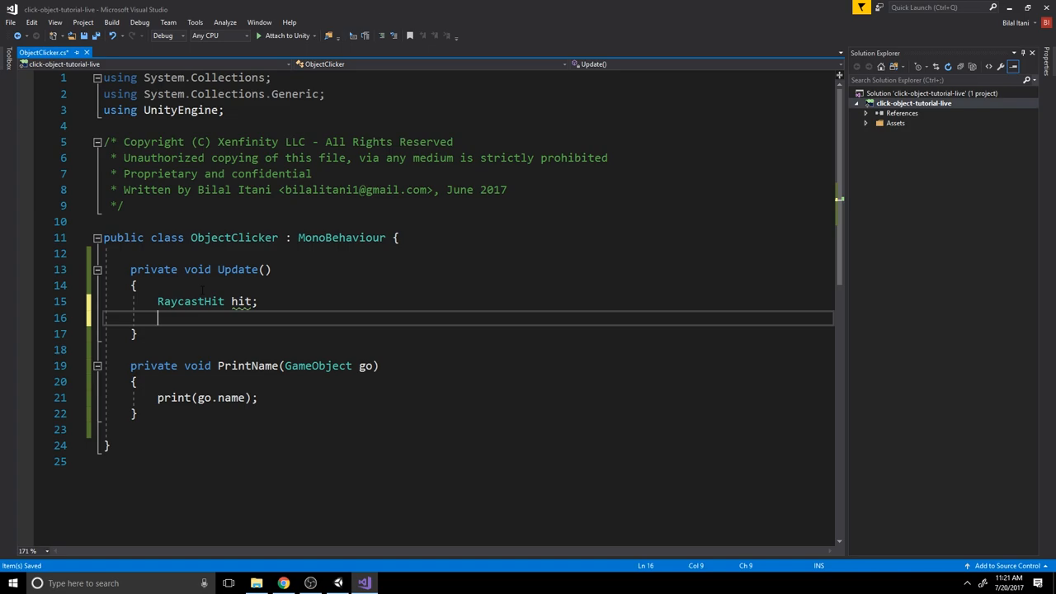
Declare Ray ray = Camera.main.ScreenPointToRay(Input.mousePosition); using completion.
{"action": "type", "text": "Ray"}
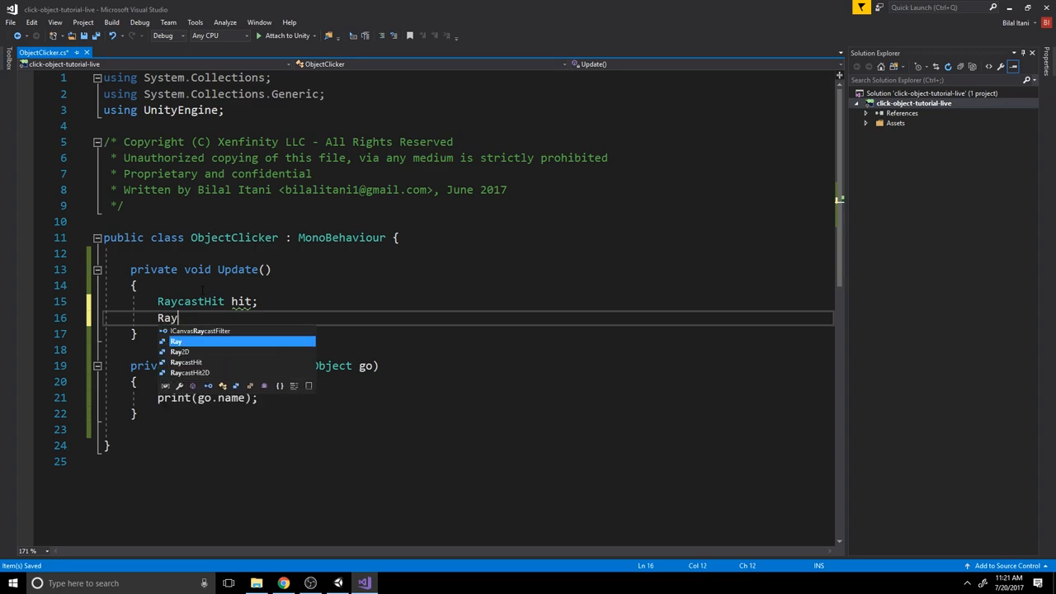
{"action": "type", "text": "ray ="}
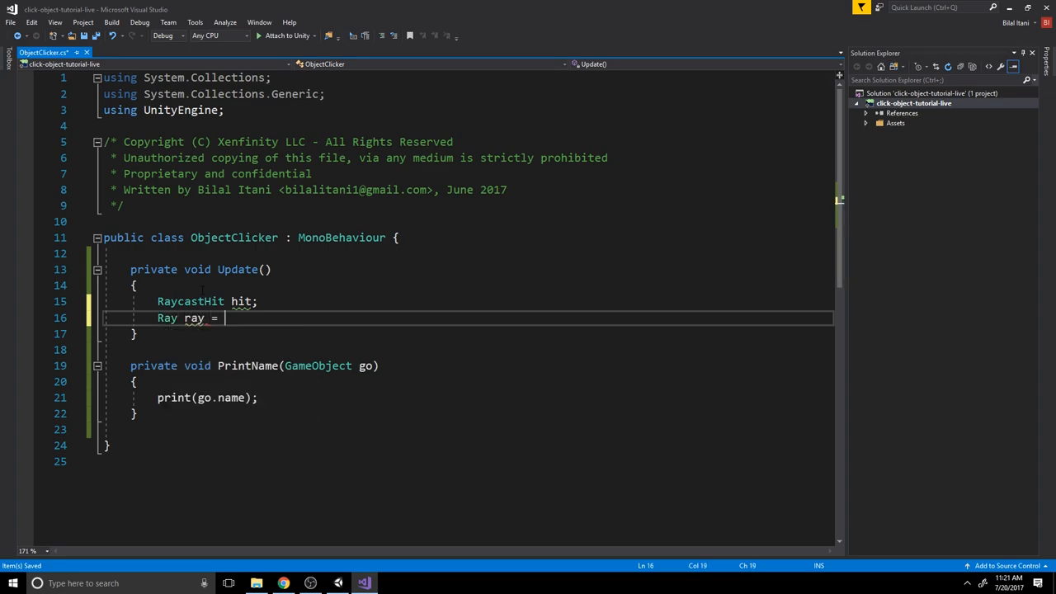
{"action": "type", "text": "Camera.main"}
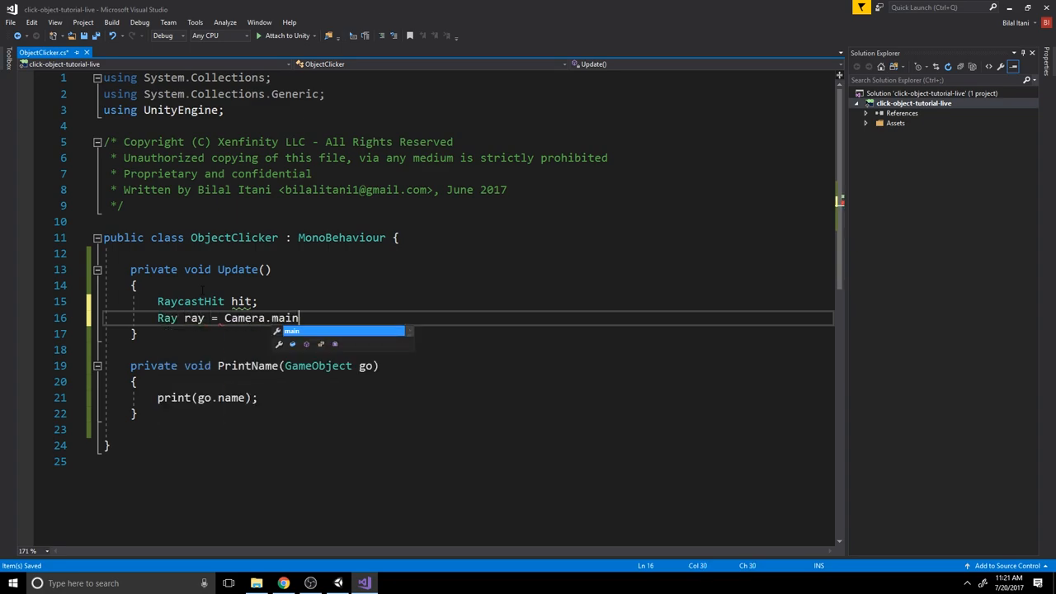
{"action": "type", "text": ".ScreenPointToRay(Input.mousePosition);"}
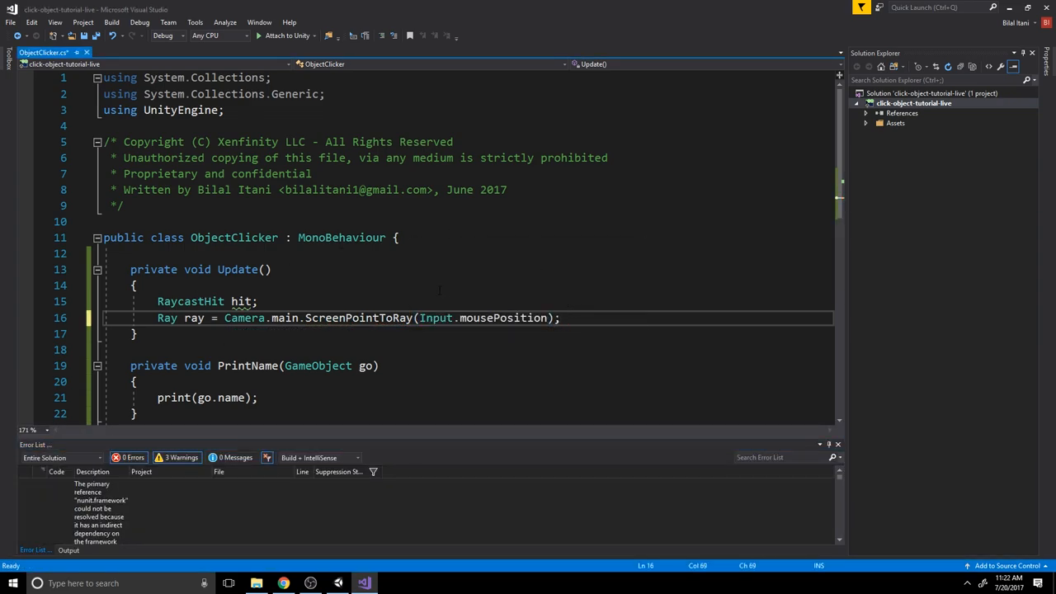
{"action": "triple_click", "coordinate": [359, 316]}
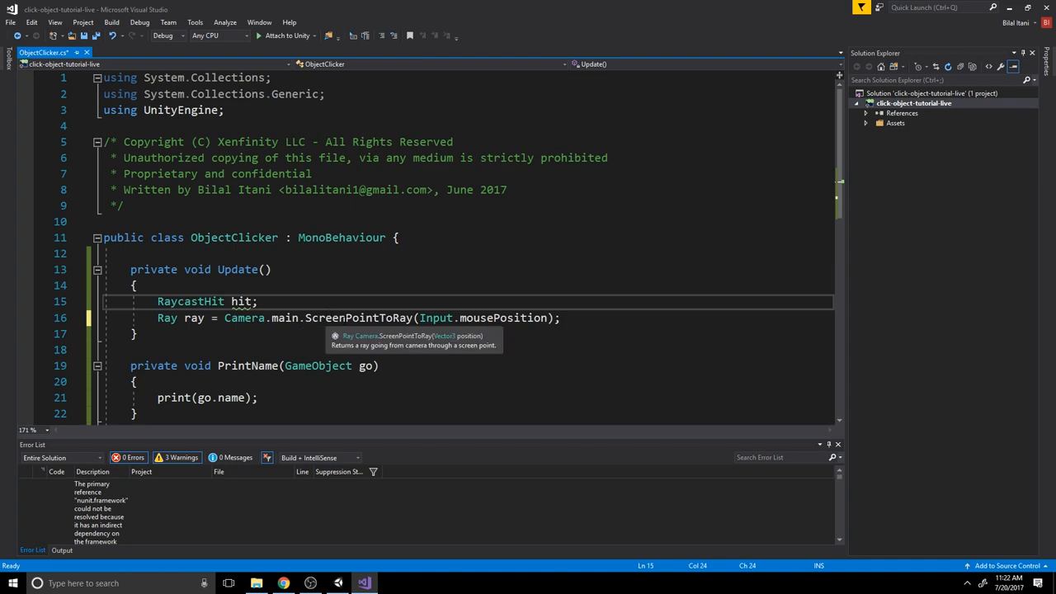
{"action": "double_click", "coordinate": [350, 317]}
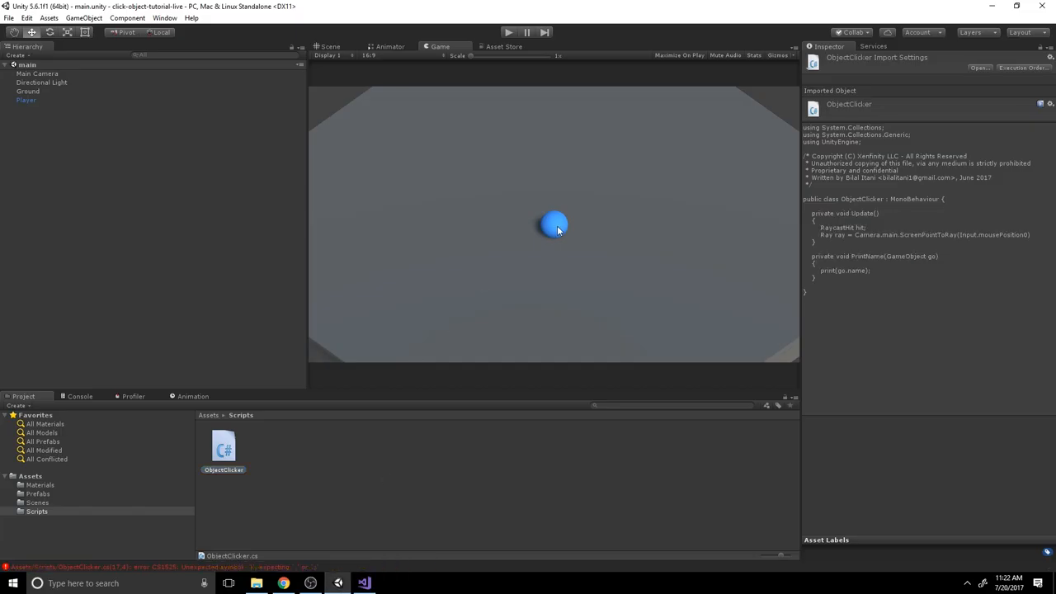
{"action": "mouse_move", "coordinate": [553, 225]}
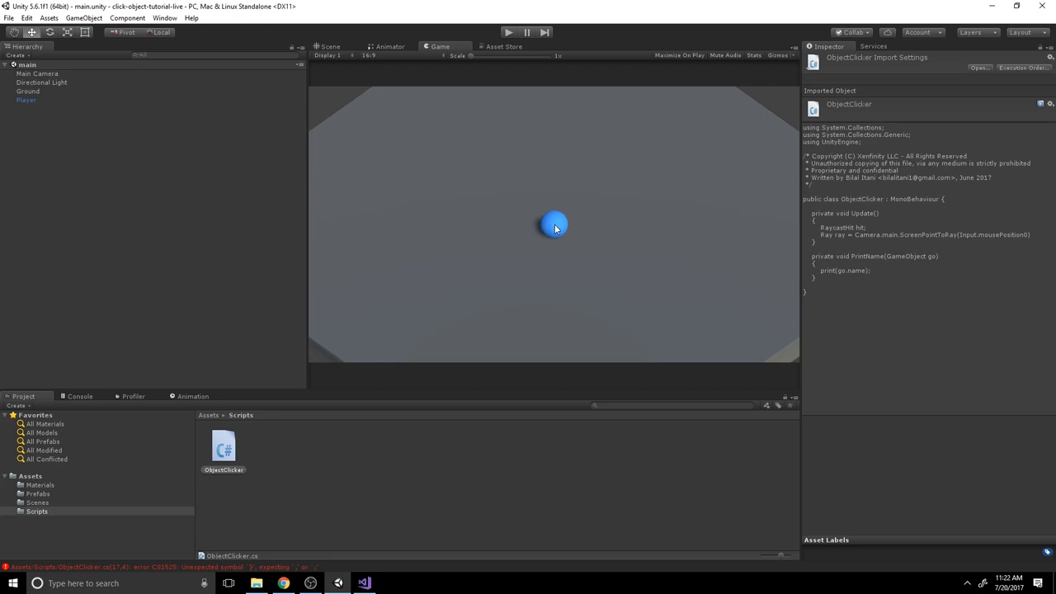
{"action": "mouse_move", "coordinate": [533, 248]}
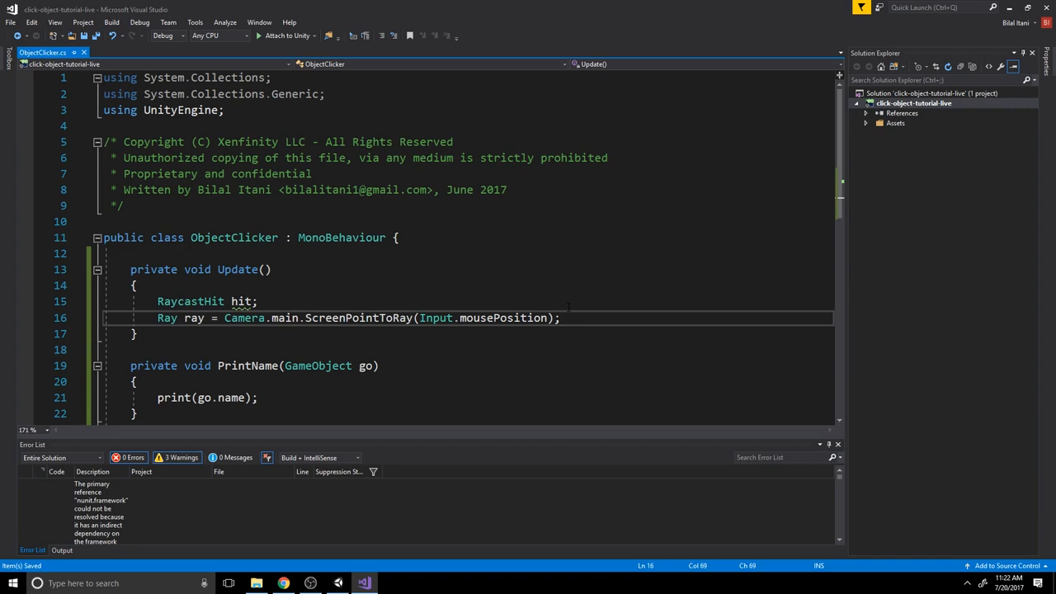
Add if (Physics.Raycast(ray, out hit, 100.0f)) block inside Update.
{"action": "type", "text": "if"}
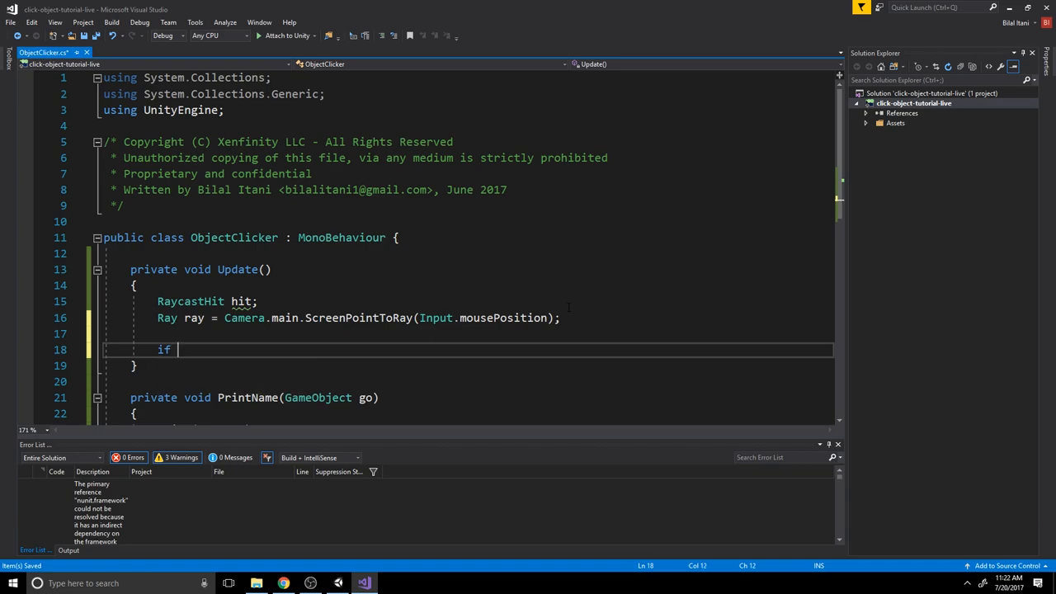
{"action": "type", "text": "(PhysicMaterial)"}
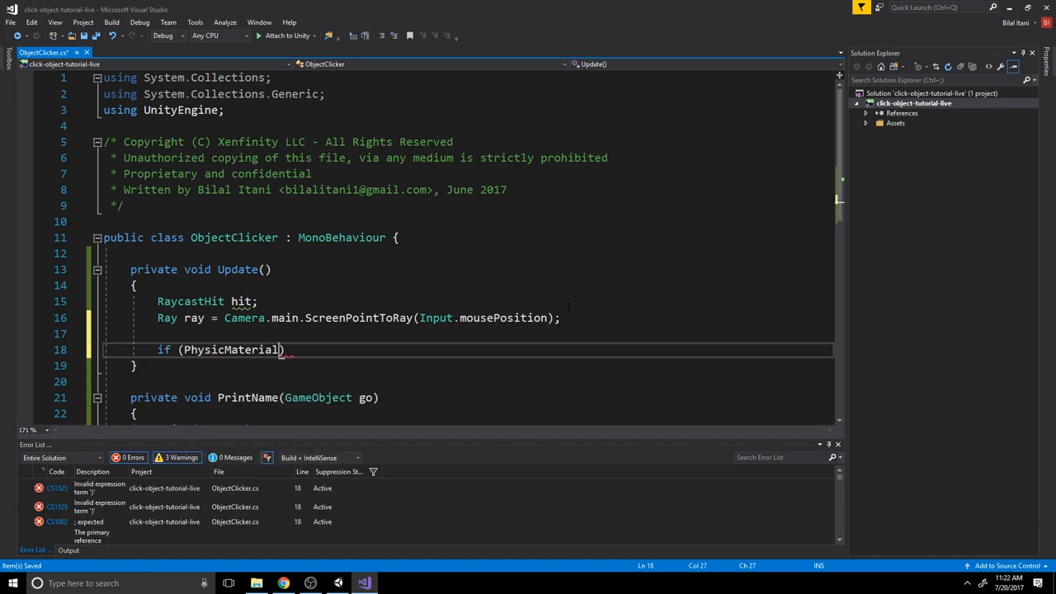
{"action": "type", "text": "Physics.Raycast("}
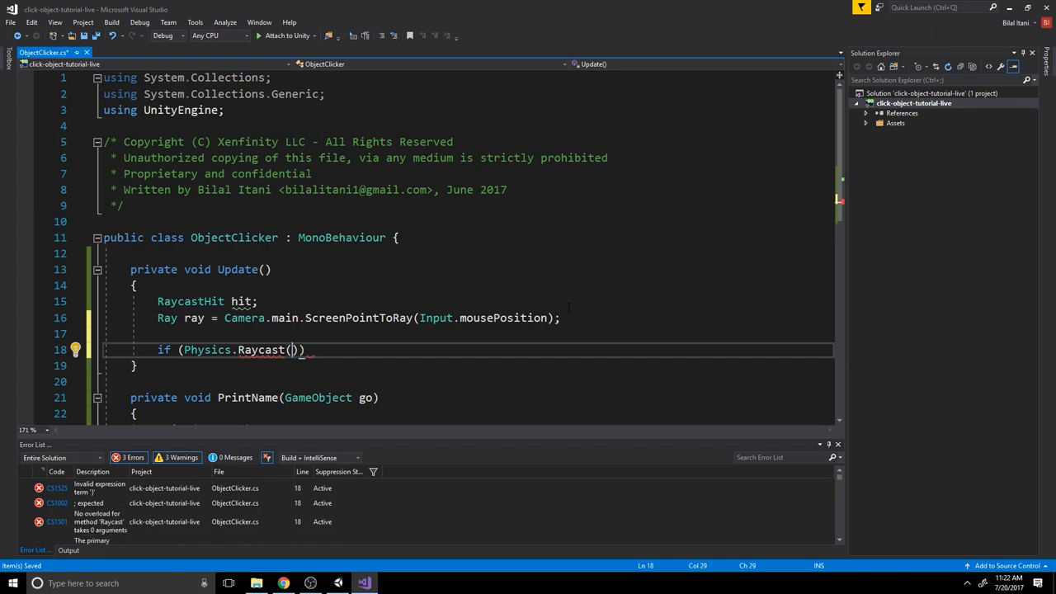
{"action": "type", "text": "raw"}
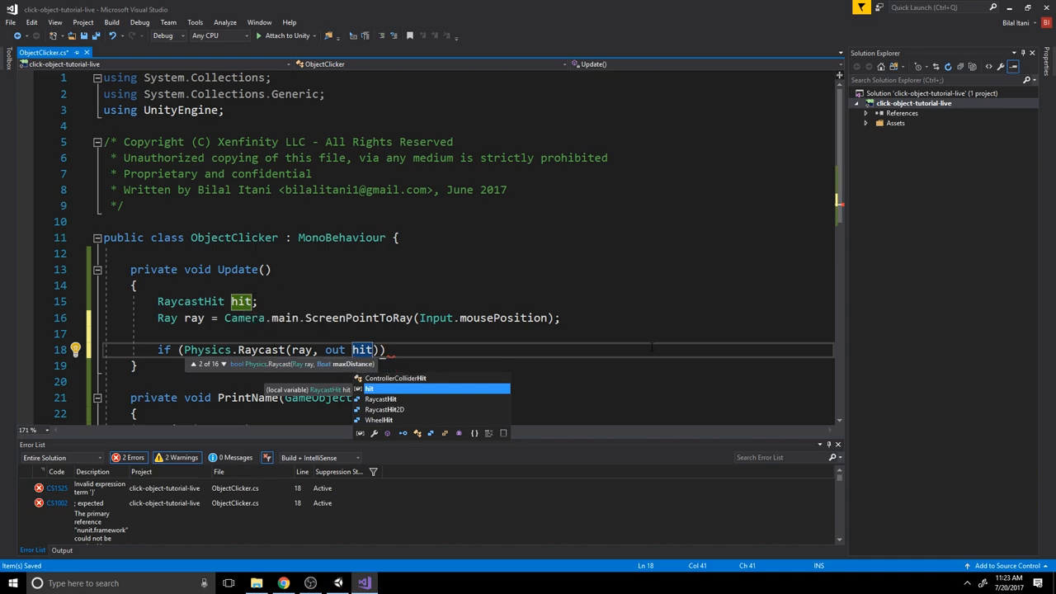
{"action": "type", "text": ","}
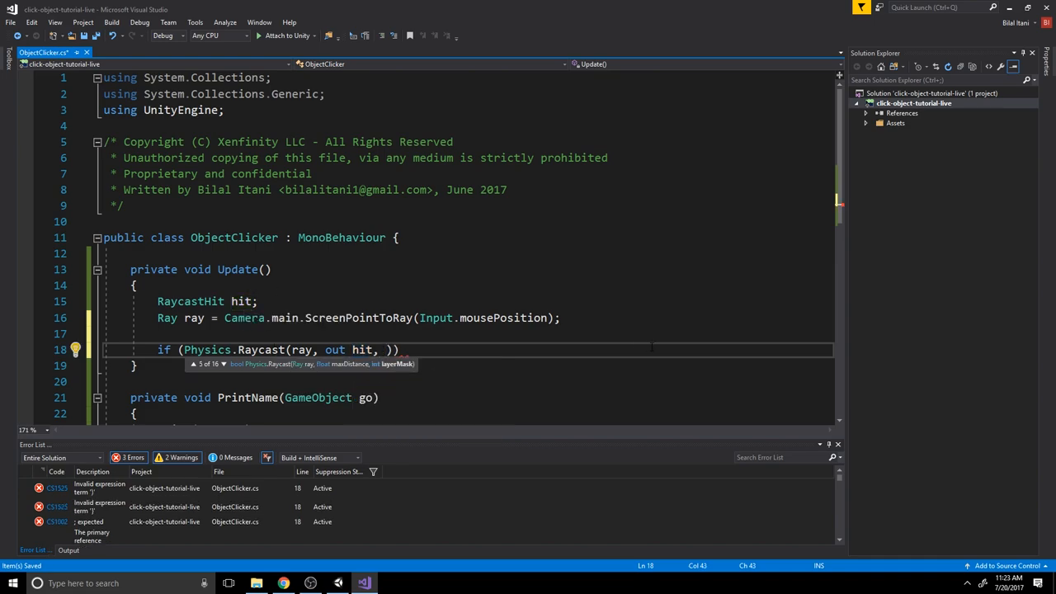
{"action": "type", "text": "100.0f"}
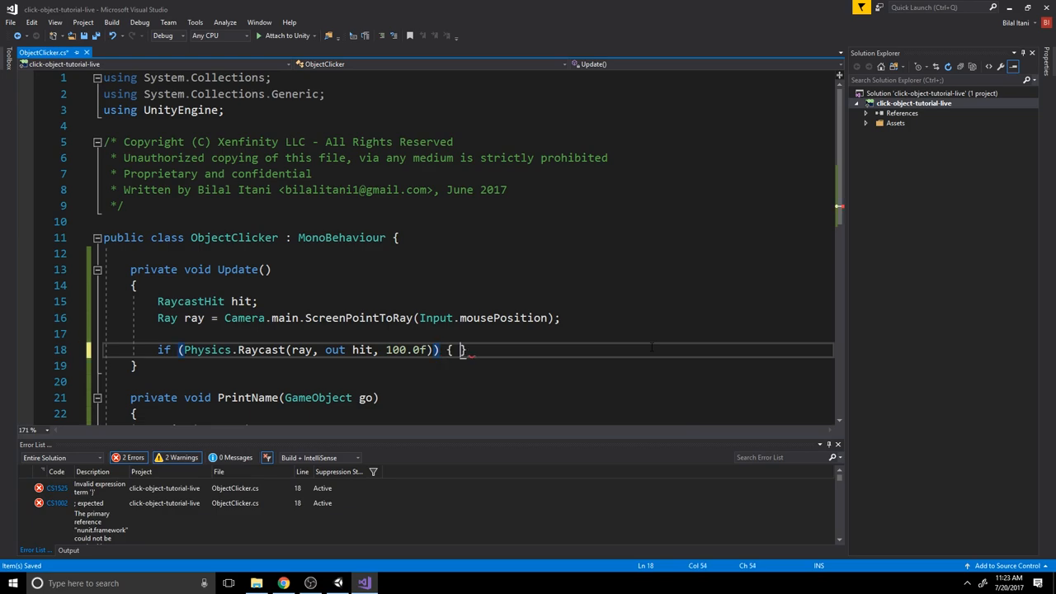
{"action": "key", "text": "enter"}
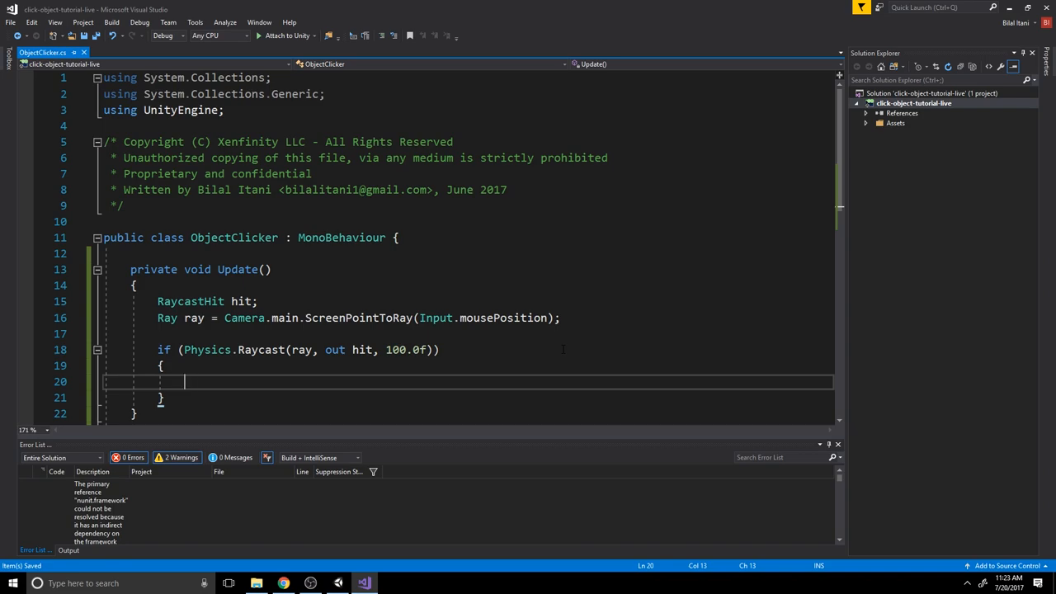
Inside it, check hit.transform != null and call PrintName(hit.transform.gameObject).
{"action": "type", "text": "if (hit"}
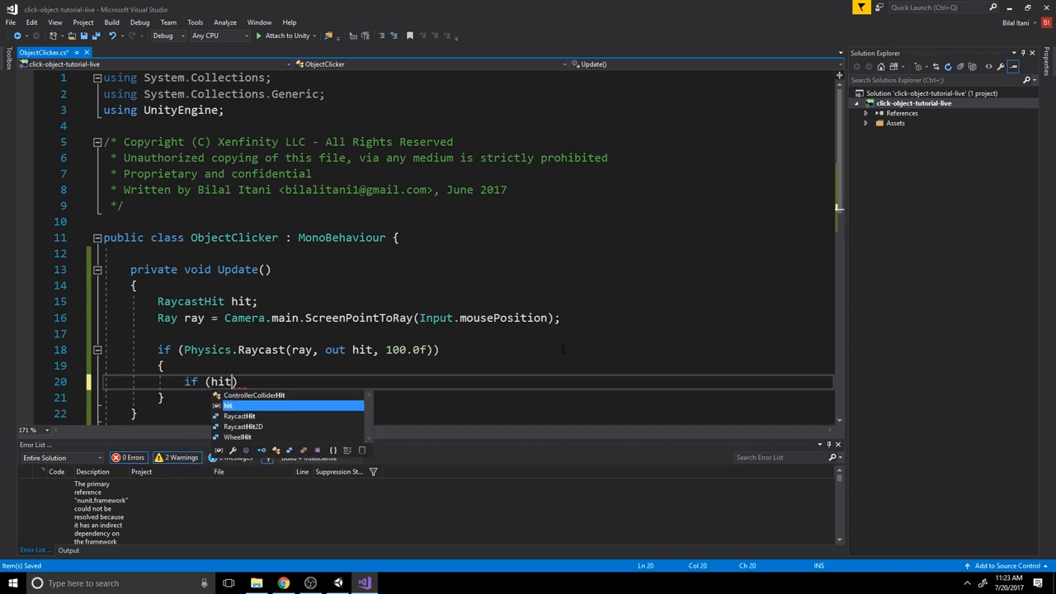
{"action": "type", "text": ".tran"}
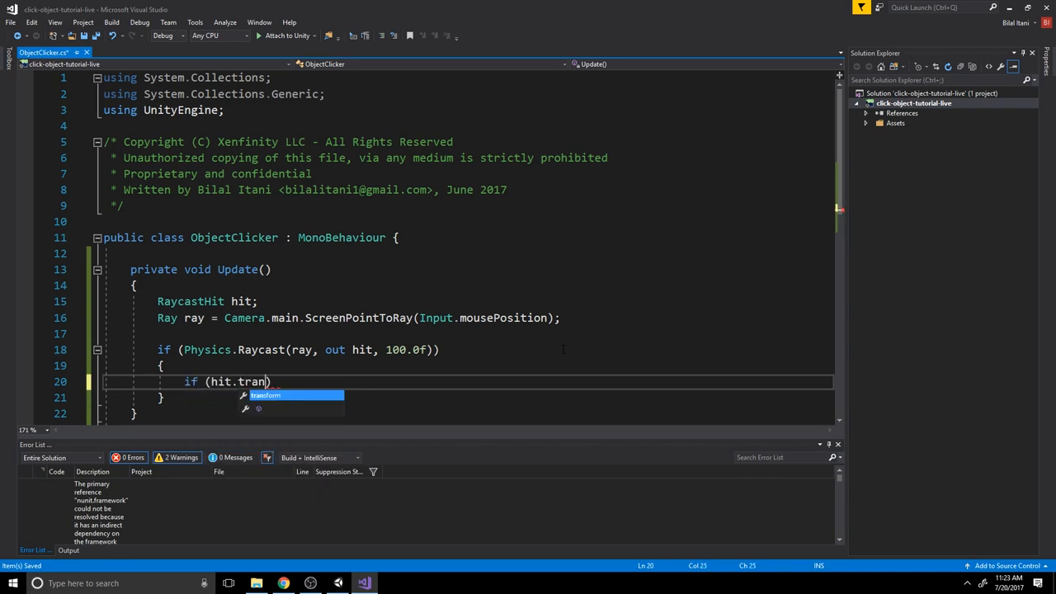
{"action": "type", "text": "sform)"}
{"action": "type", "text": "{"}
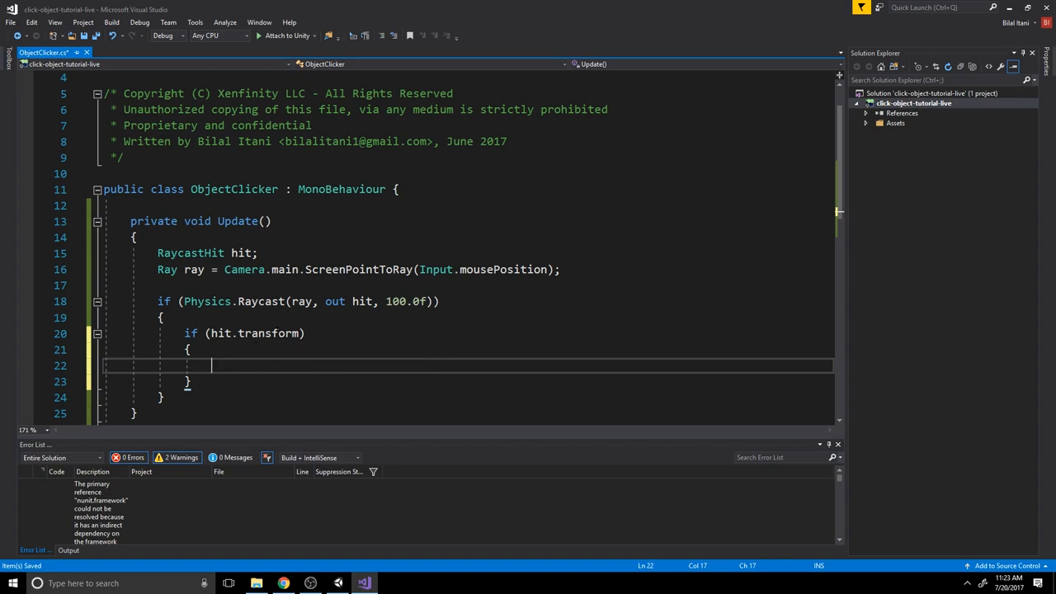
{"action": "type", "text": "!="}
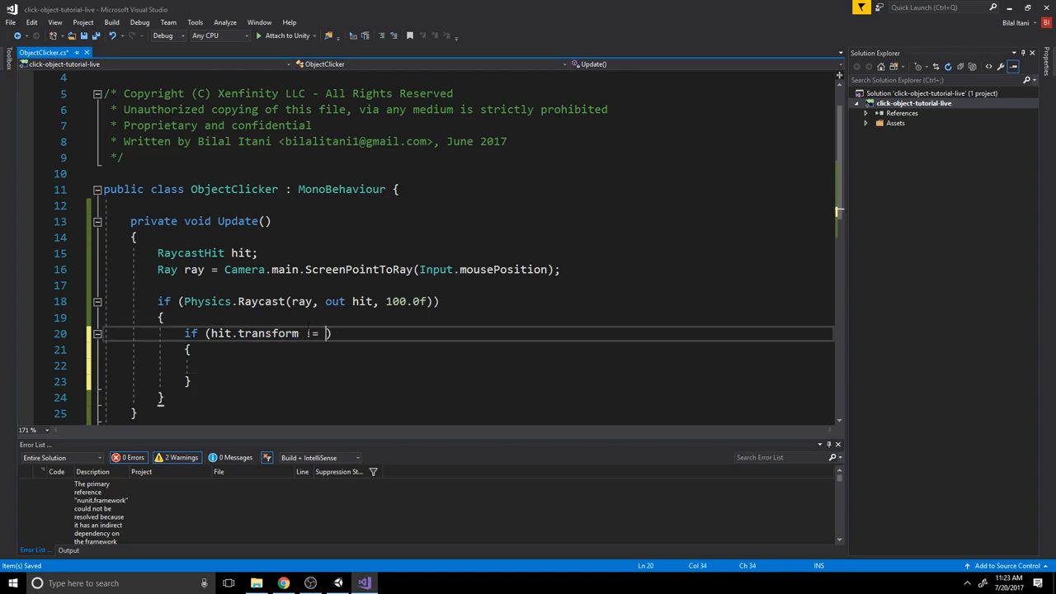
{"action": "type", "text": "null"}
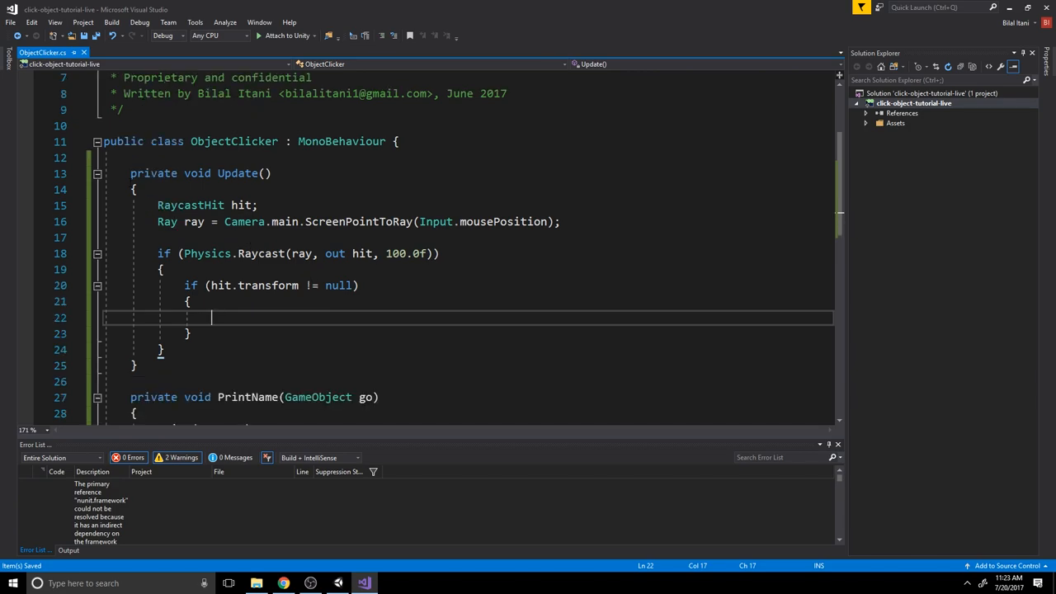
{"action": "type", "text": "PrintName("}
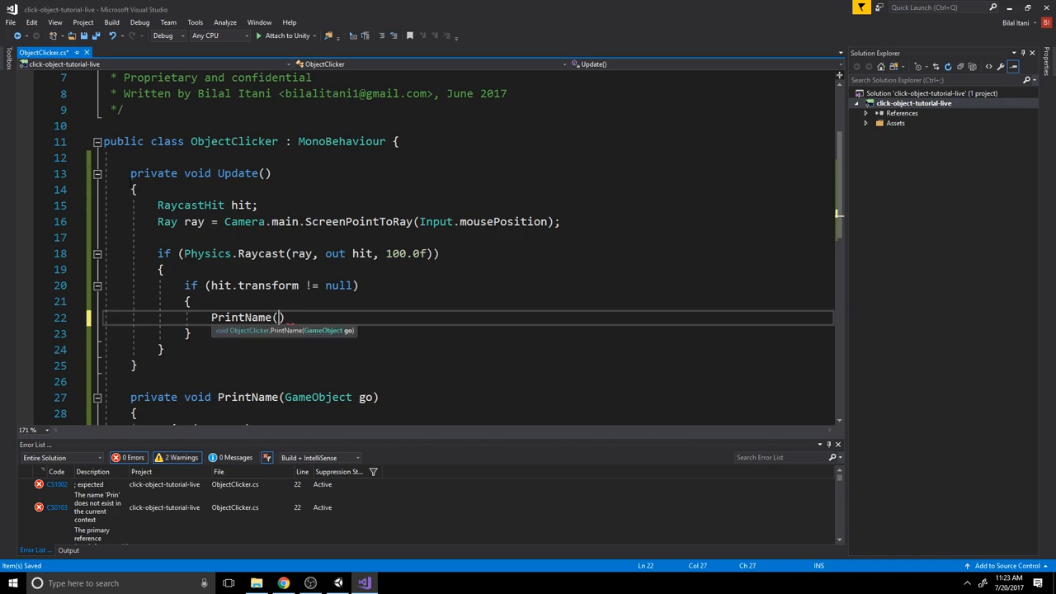
{"action": "type", "text": "hit.transform."}
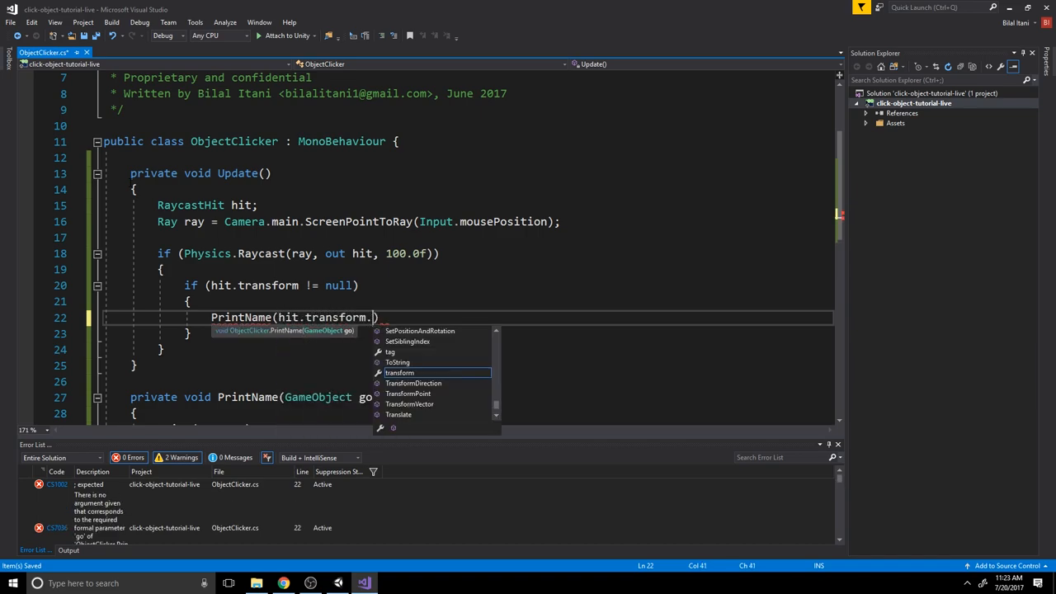
{"action": "type", "text": "gameObject);"}
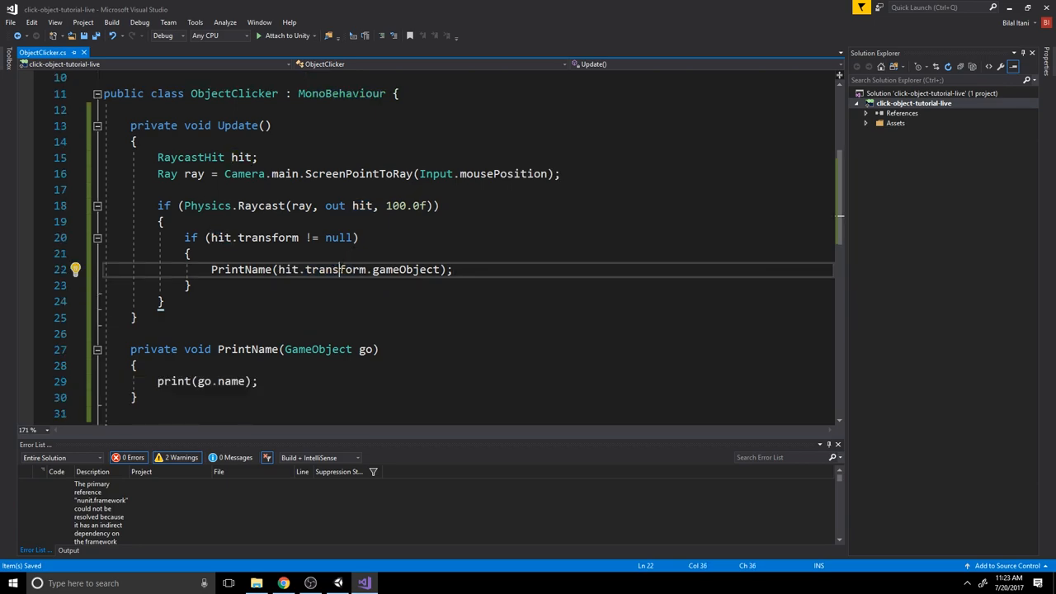
{"action": "double_click", "coordinate": [335, 270]}
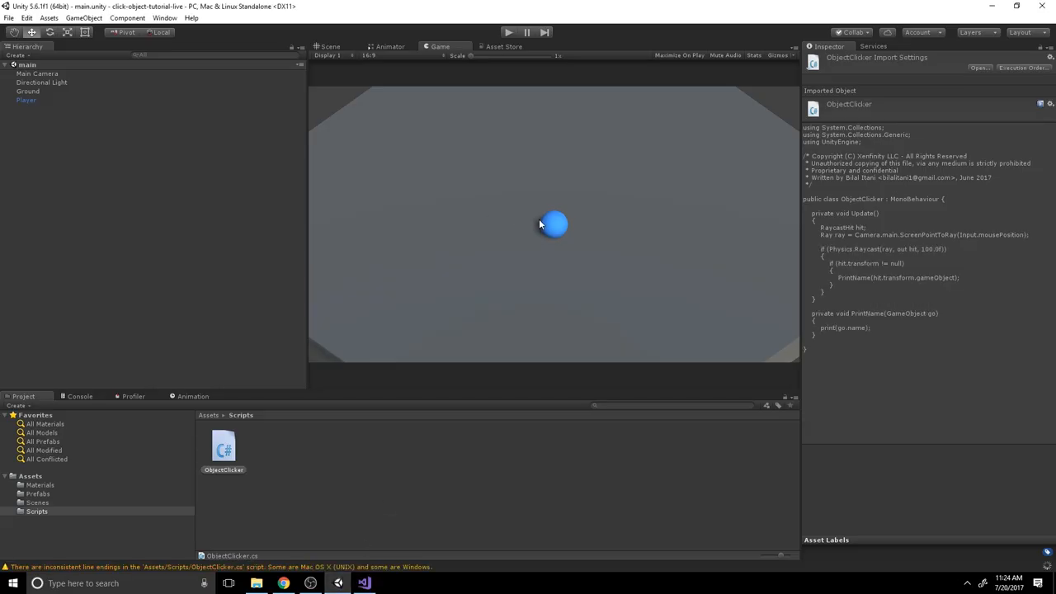
Confirm Object Clicker is on the Main Camera and run the scene so the Console logs Ground.
{"action": "left_click", "coordinate": [27, 101]}
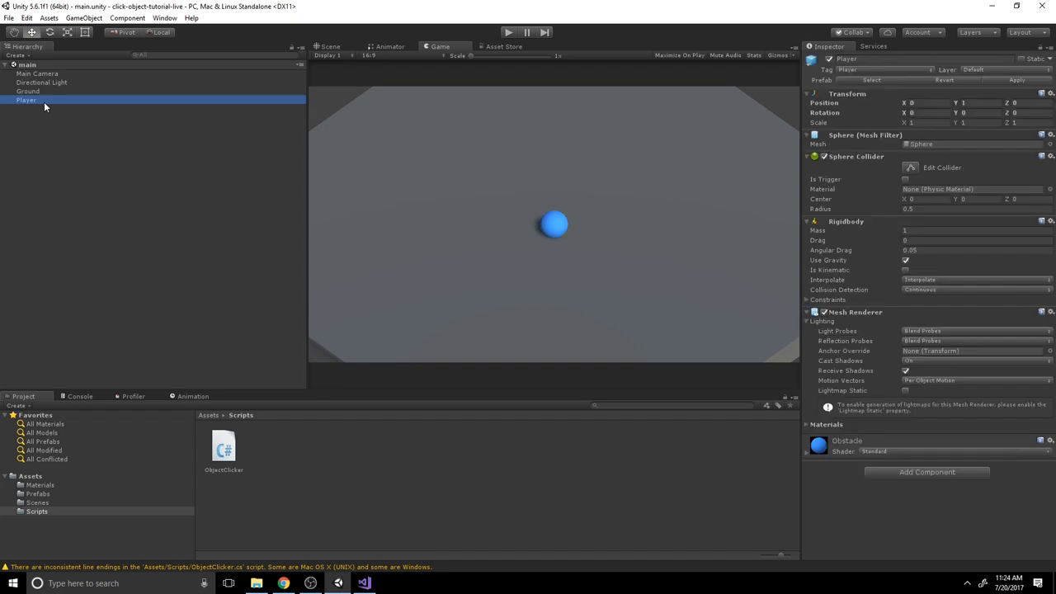
{"action": "left_click", "coordinate": [36, 72]}
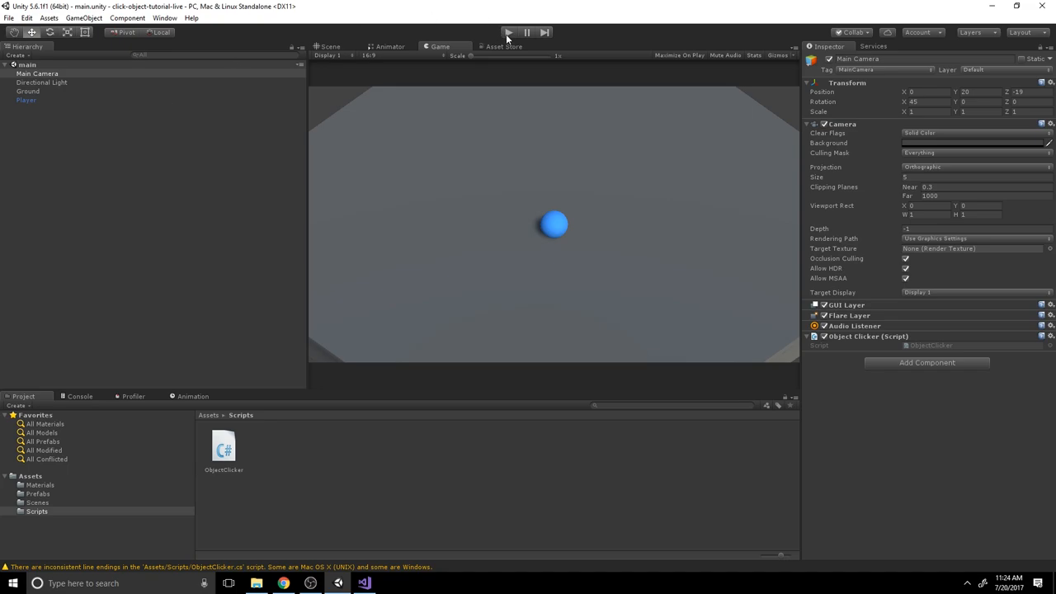
{"action": "left_click", "coordinate": [508, 33]}
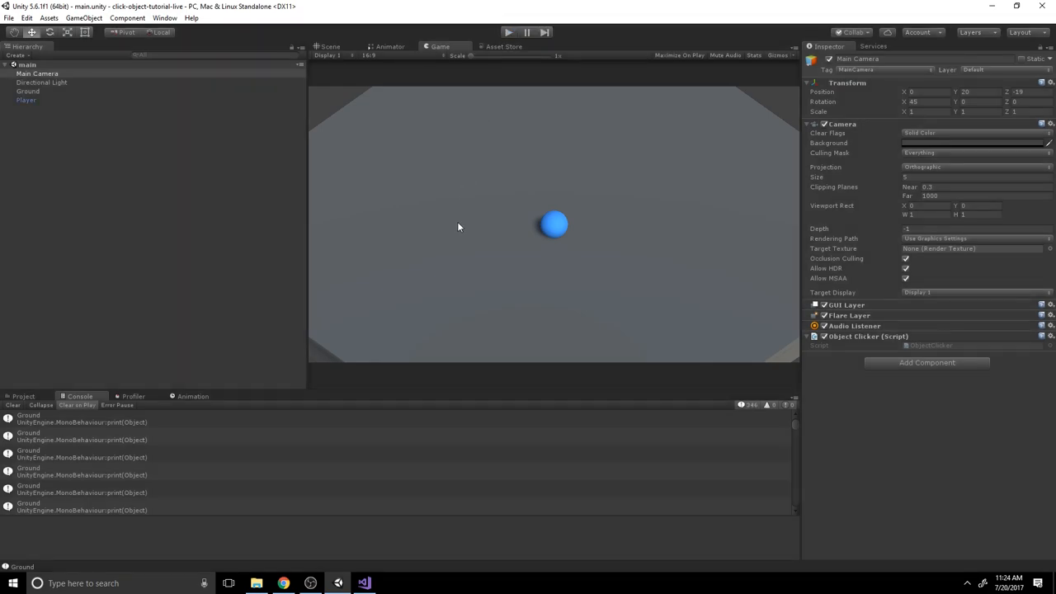
{"action": "mouse_move", "coordinate": [416, 294]}
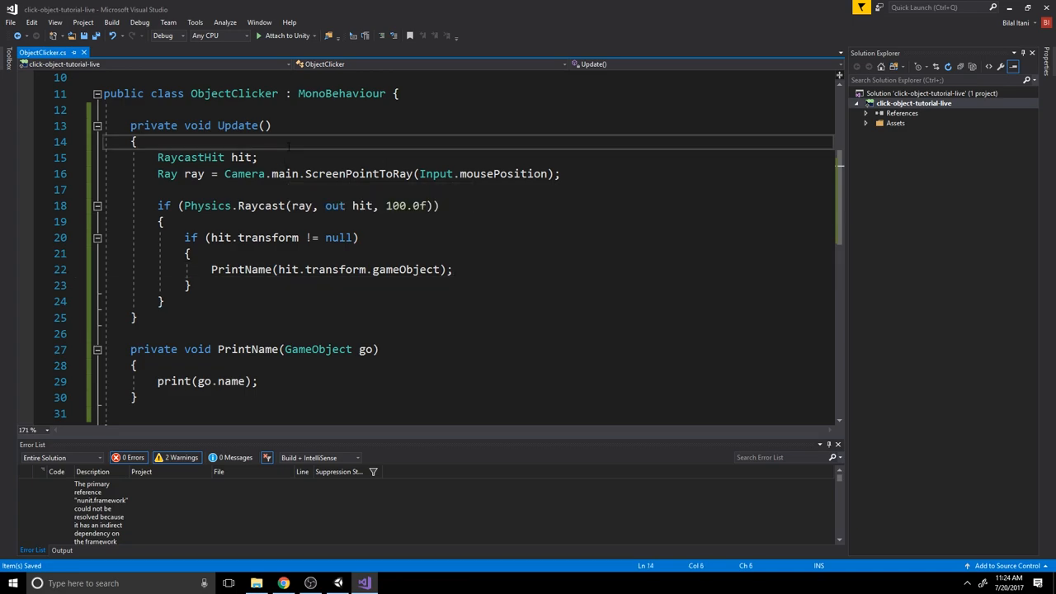
Wrap the raycast logic in an if (Input.GetMouseButtonDown(0)) check.
{"action": "type", "text": "if (I"}
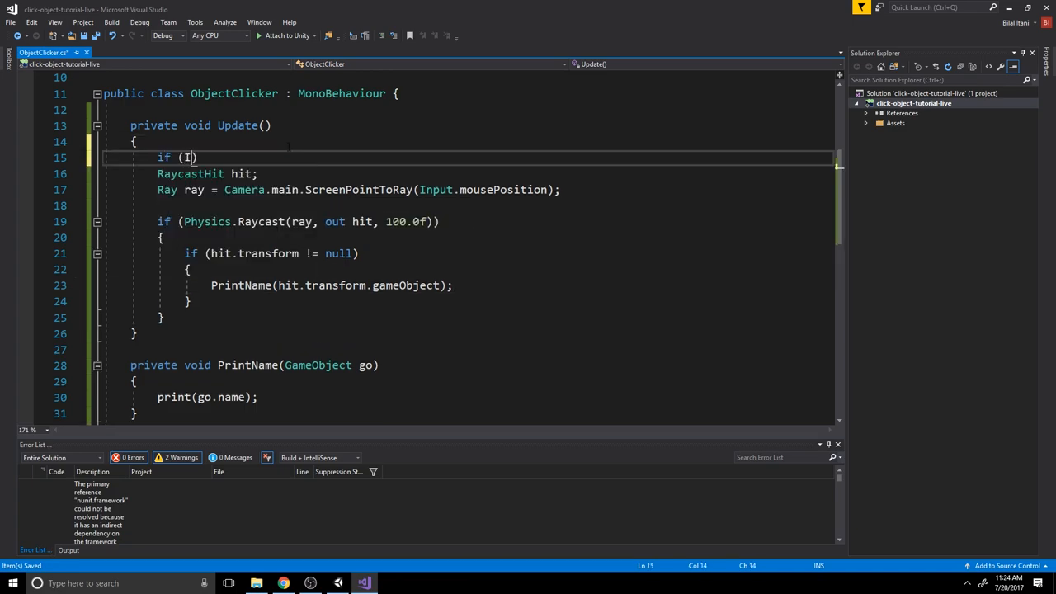
{"action": "type", "text": "nput."}
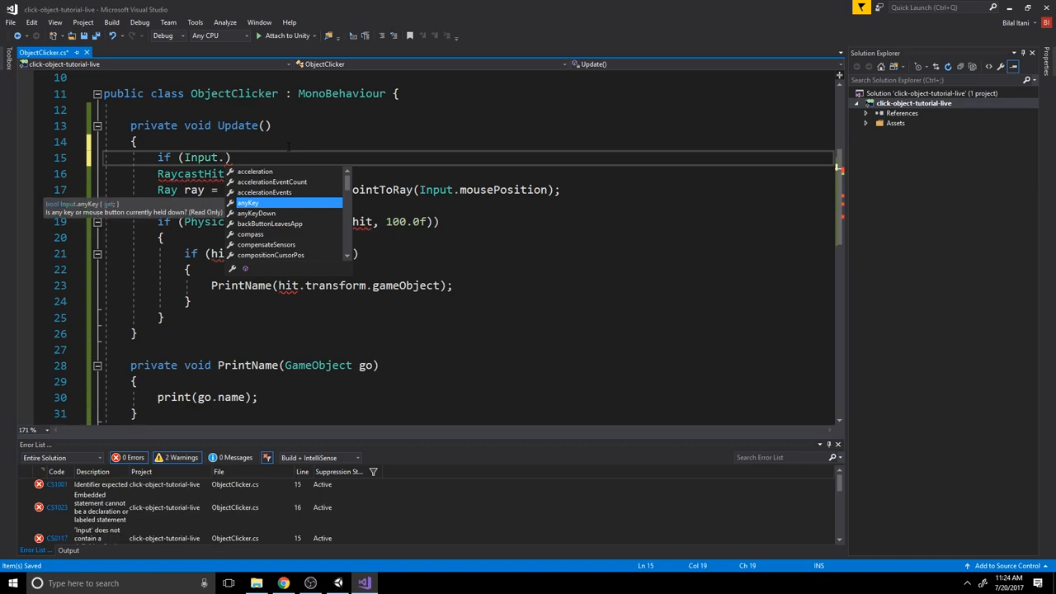
{"action": "type", "text": "GetMouseButtonUp"}
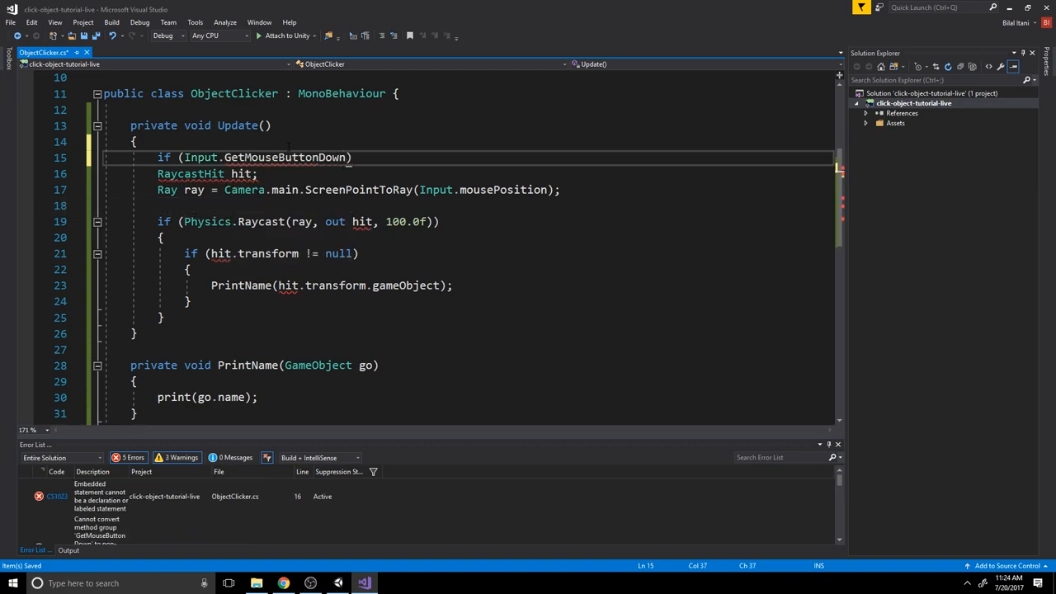
{"action": "double_click", "coordinate": [284, 158]}
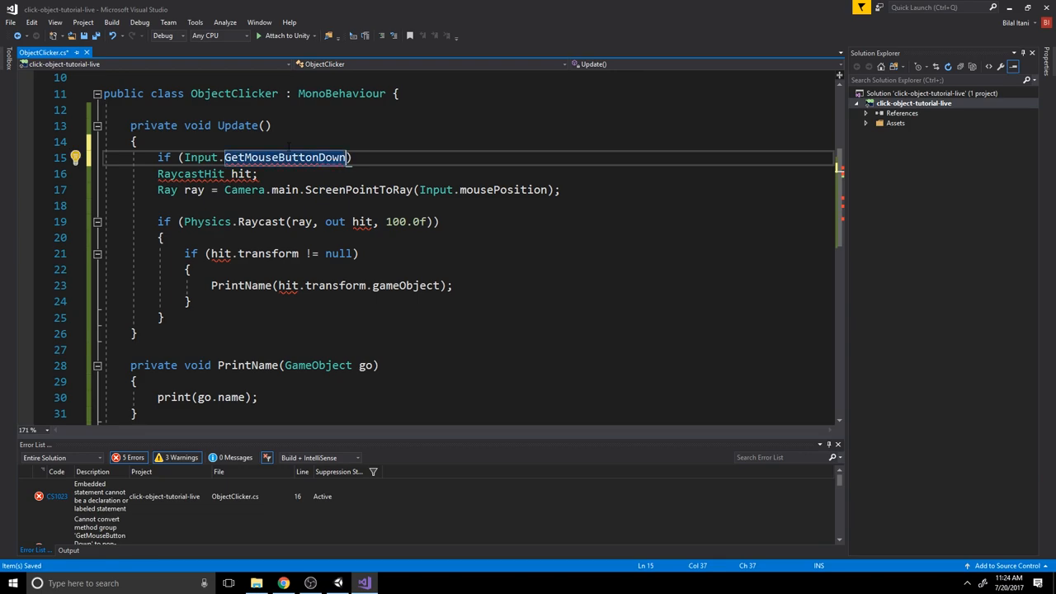
{"action": "type", "text": "("}
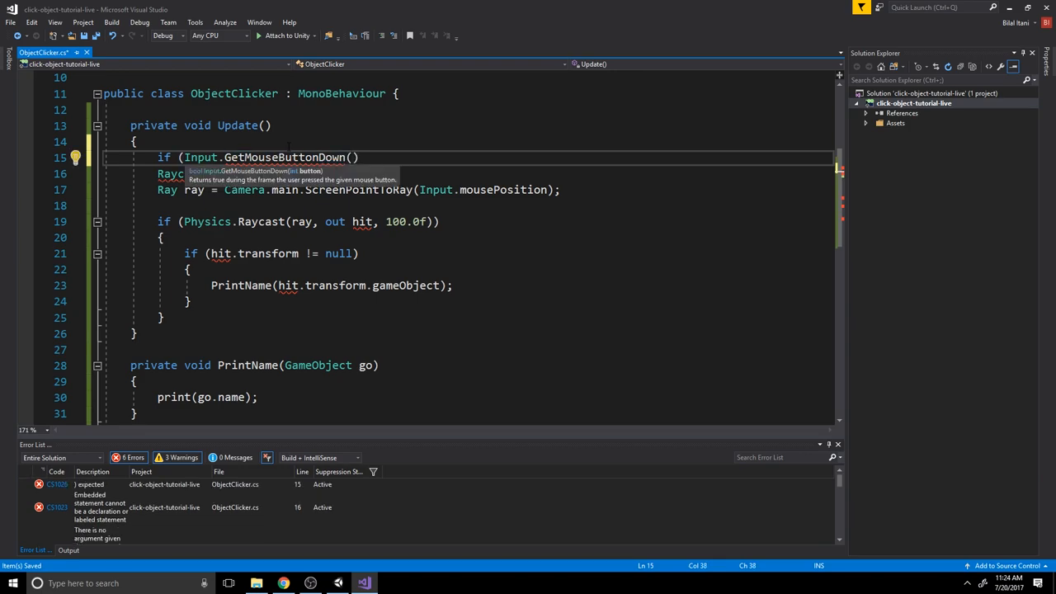
{"action": "type", "text": "0"}
{"action": "type", "text": "}"}
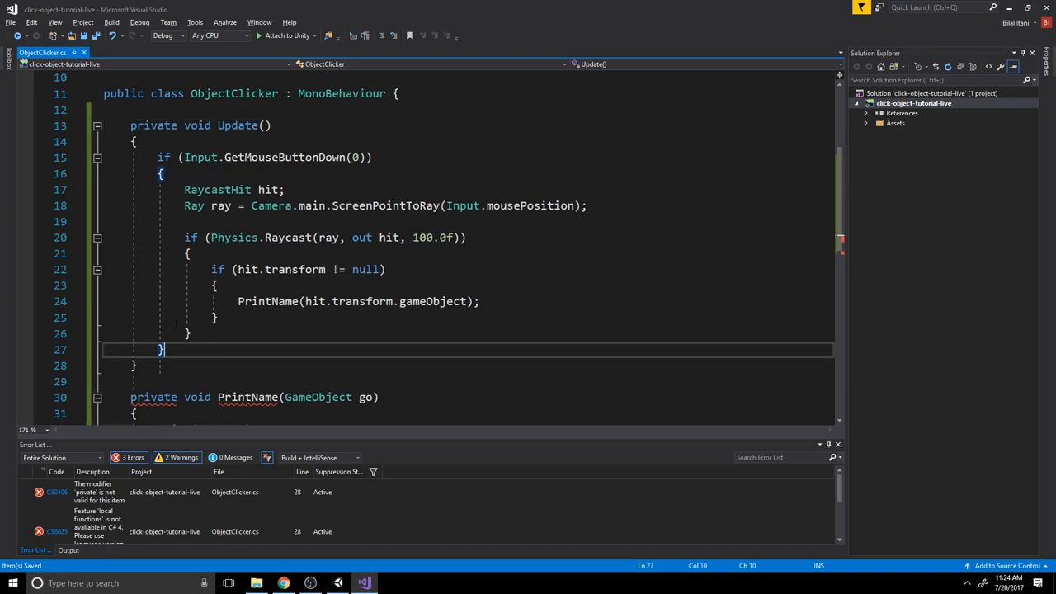
{"action": "double_click", "coordinate": [284, 158]}
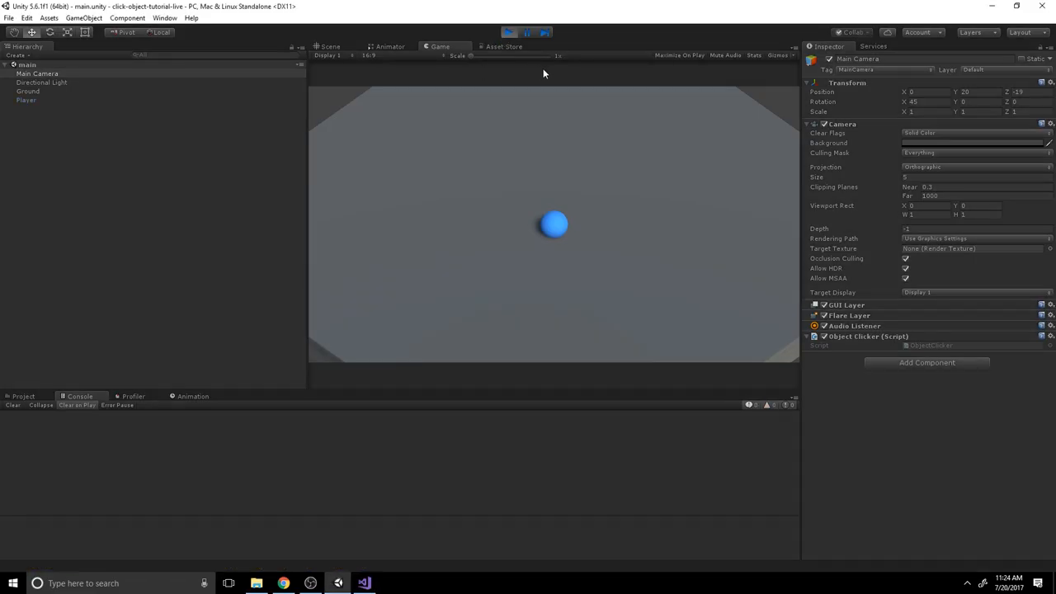
Click the blue ball and the ground so the Console logs Player and Ground, then stop Play.
{"action": "left_click", "coordinate": [552, 224]}
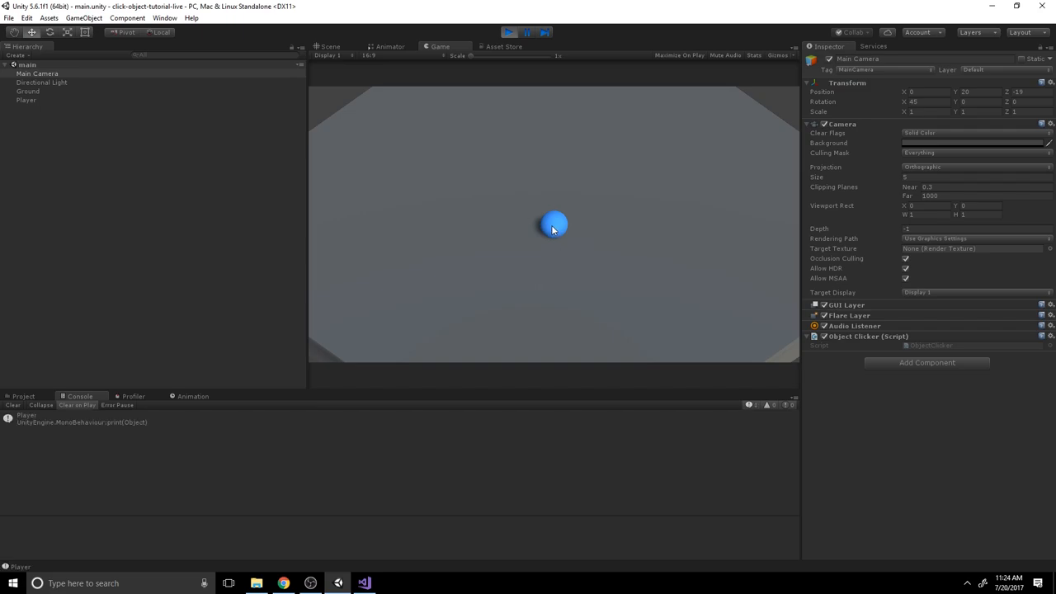
{"action": "left_click", "coordinate": [449, 229]}
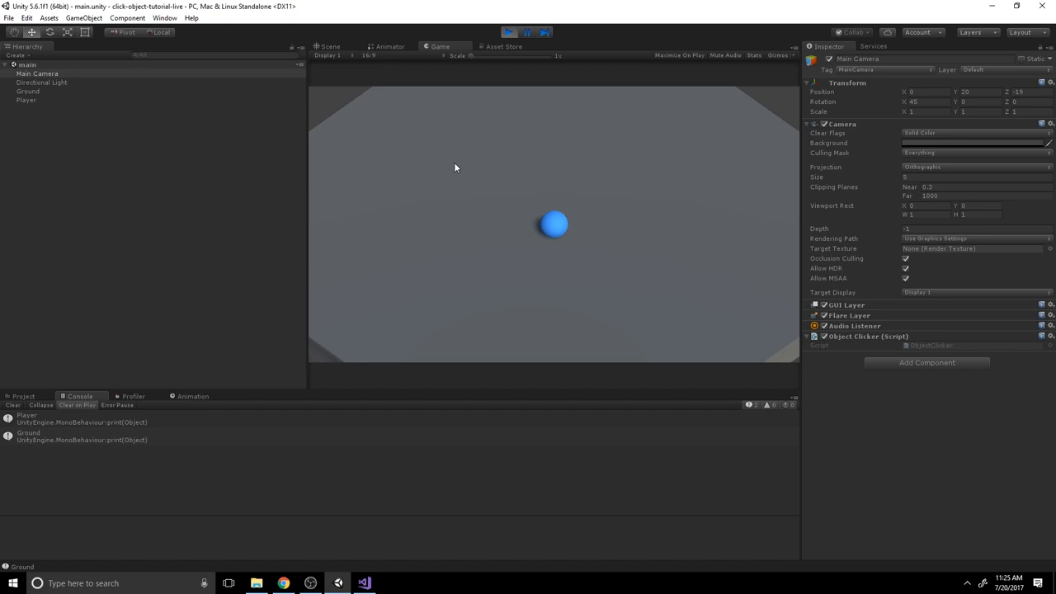
{"action": "mouse_move", "coordinate": [492, 60]}
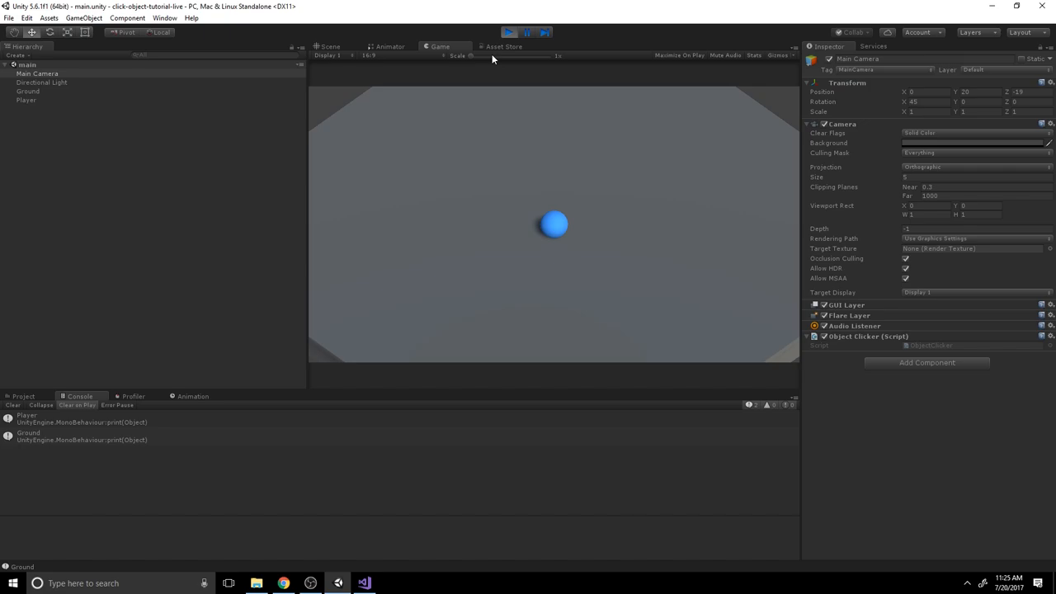
{"action": "left_click", "coordinate": [508, 33]}
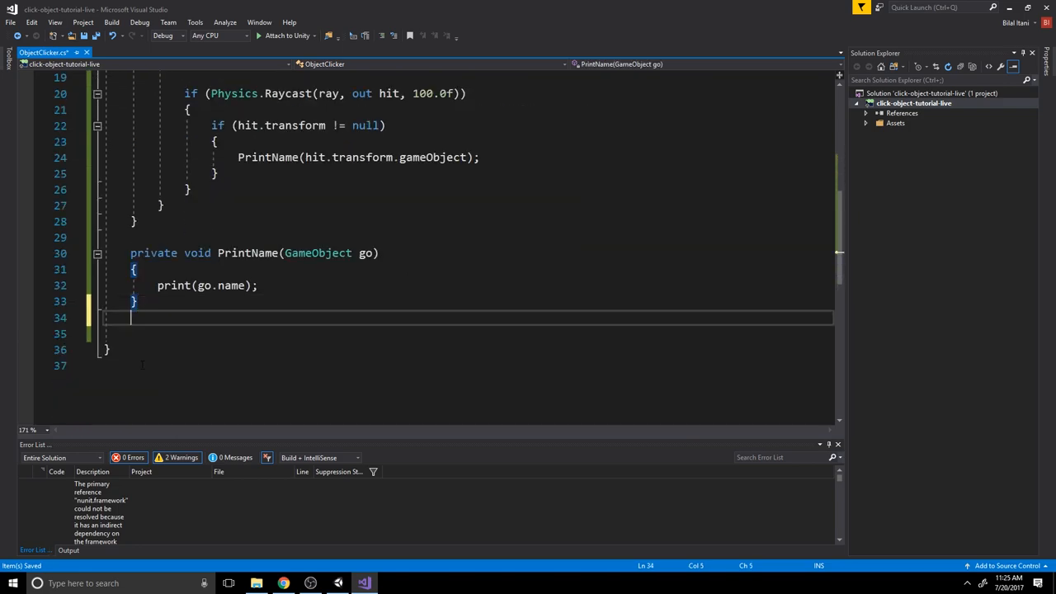
Write private void LaunchIntoAir(Rigidbody rig) starting rig.AddForce(rig.transform.up.
{"action": "type", "text": "private void"}
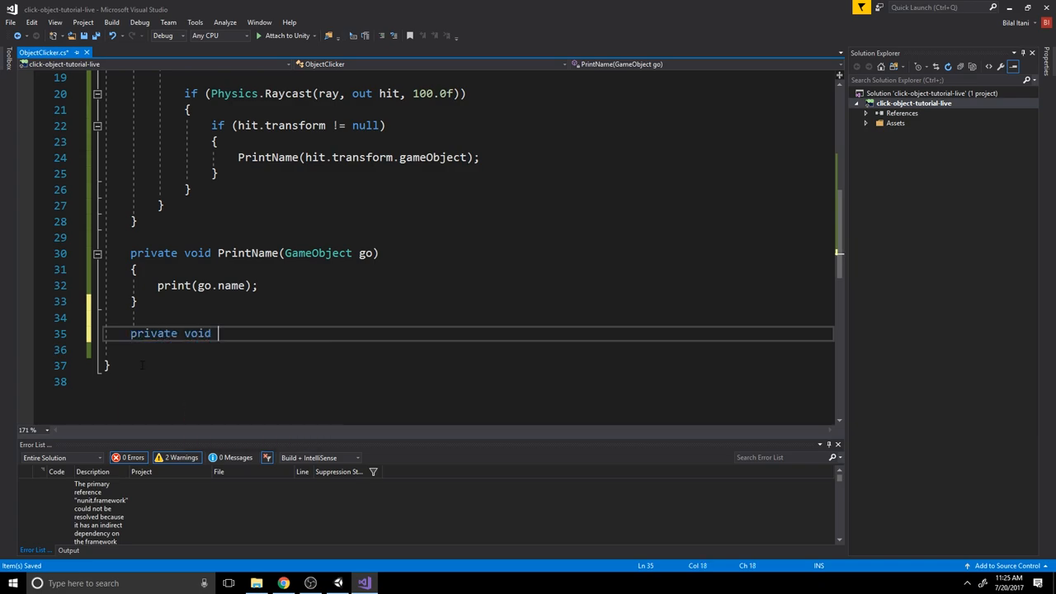
{"action": "type", "text": "LaunchIntoAir(Rigidbody rig"}
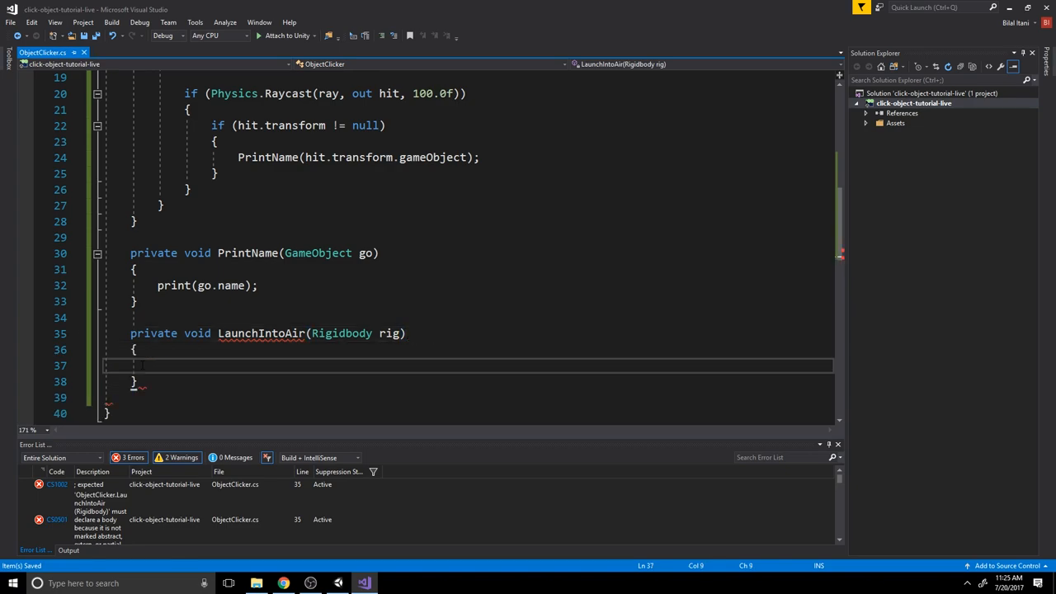
{"action": "type", "text": "rig."}
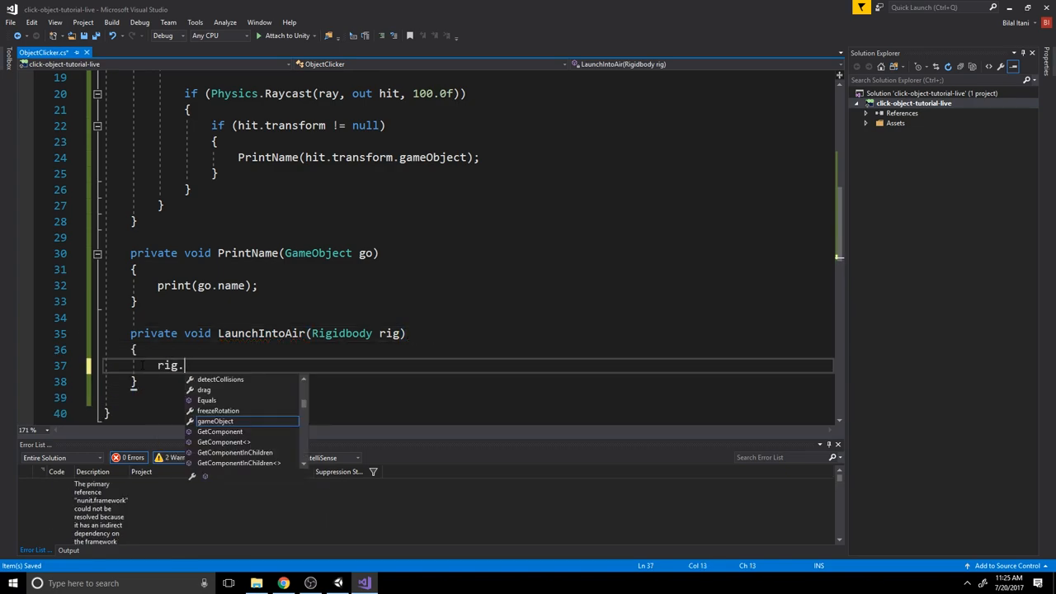
{"action": "type", "text": "AddForce"}
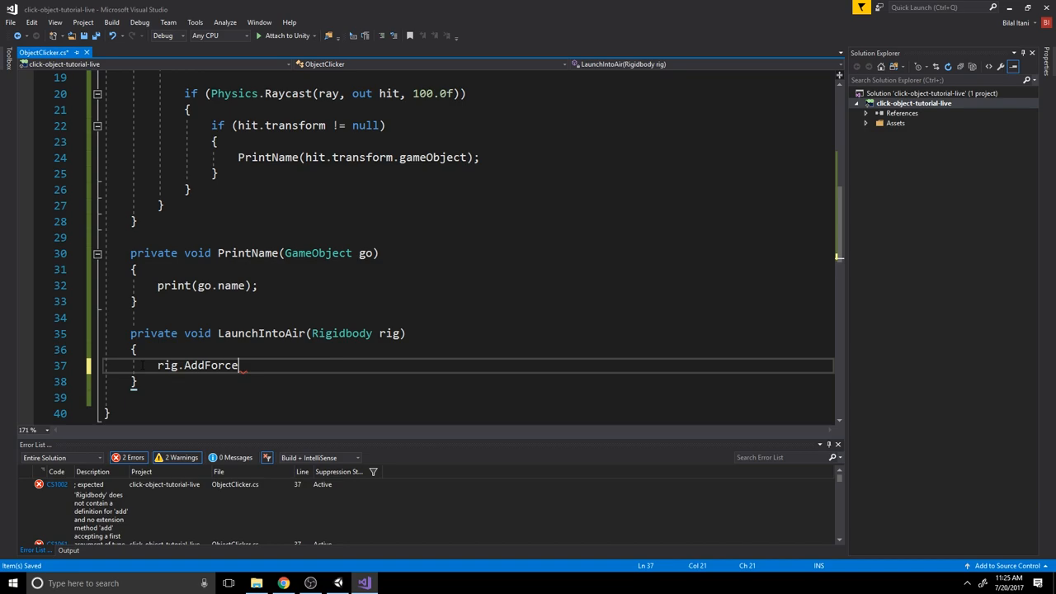
{"action": "type", "text": "(rig."}
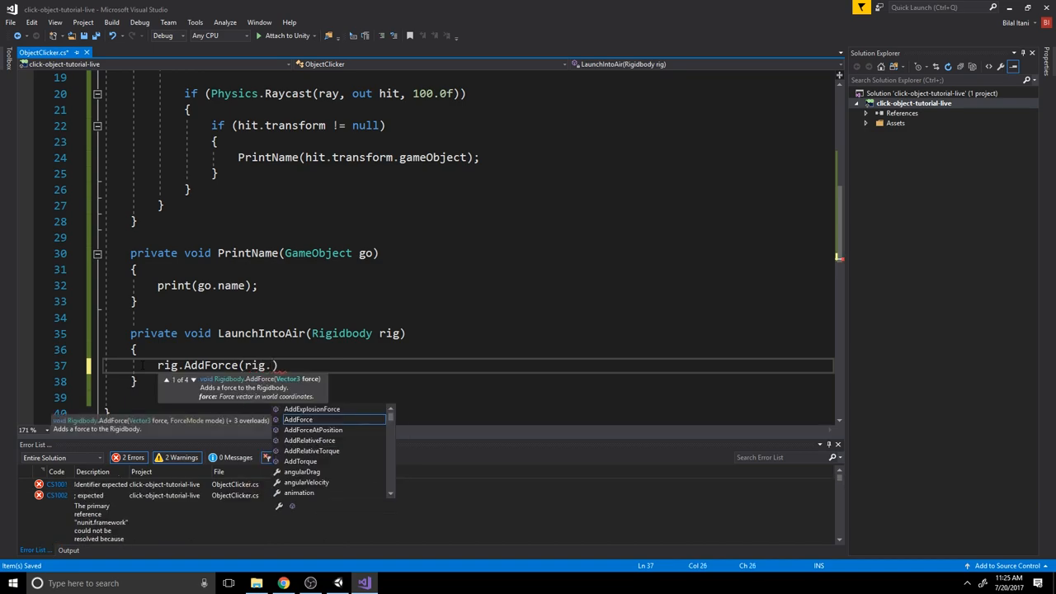
{"action": "type", "text": "transform."}
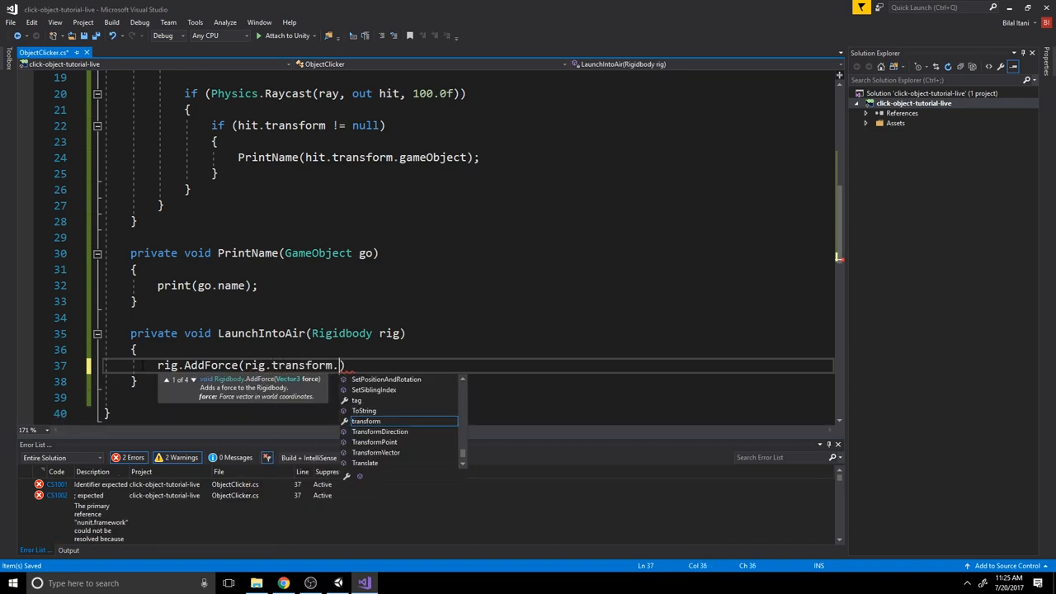
{"action": "type", "text": "up"}
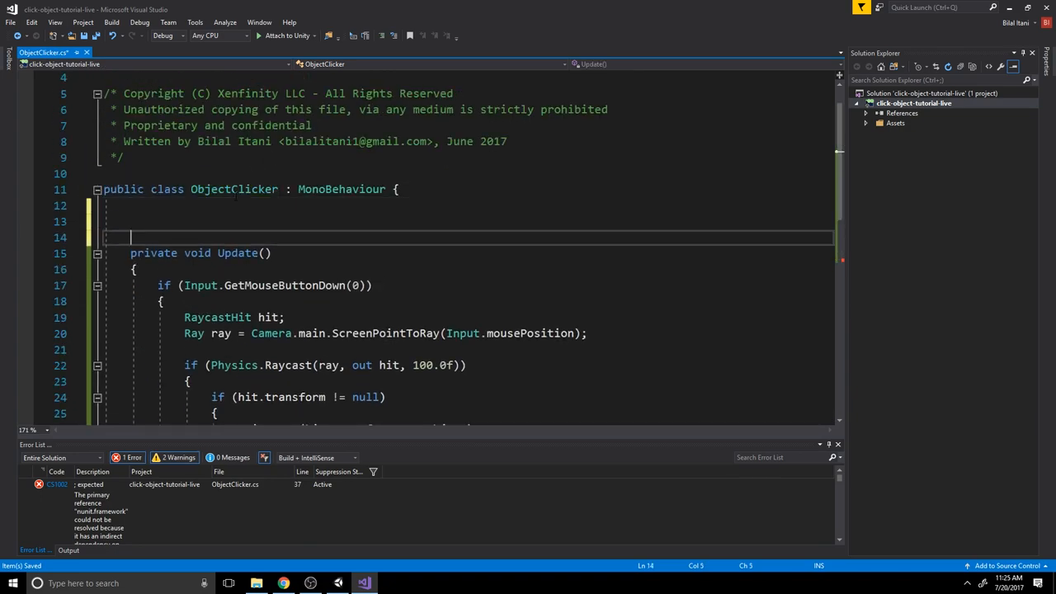
Declare public float force = 5; at the top of the class.
{"action": "type", "text": "public"}
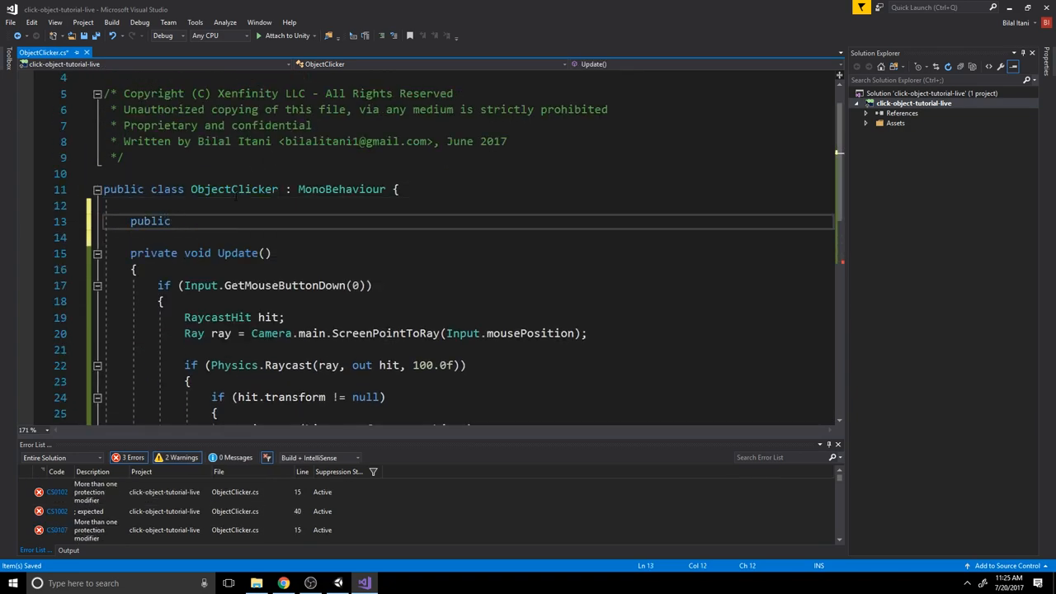
{"action": "type", "text": "float fo"}
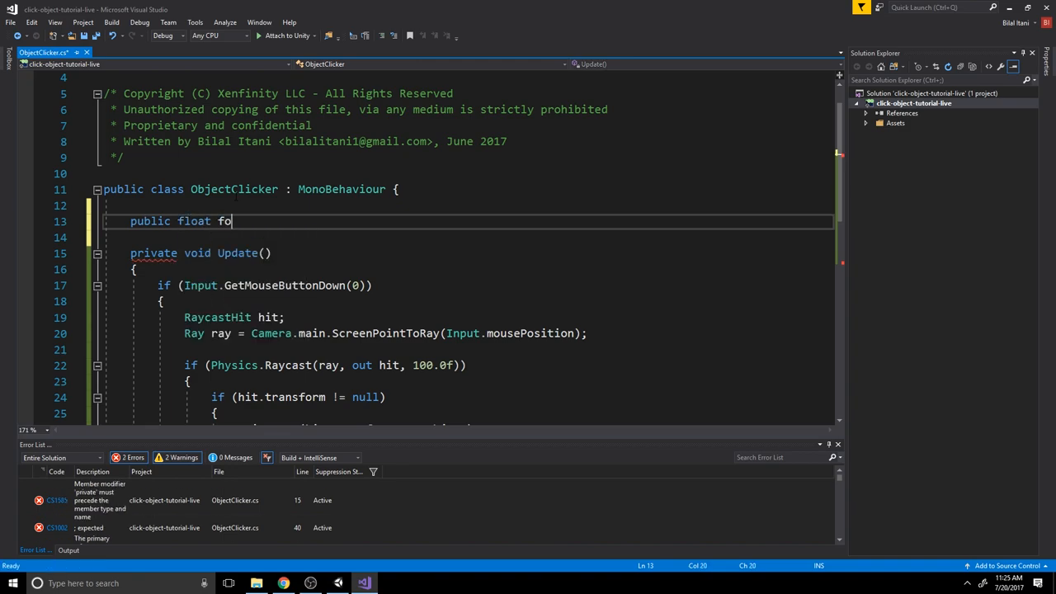
{"action": "type", "text": "rce ="}
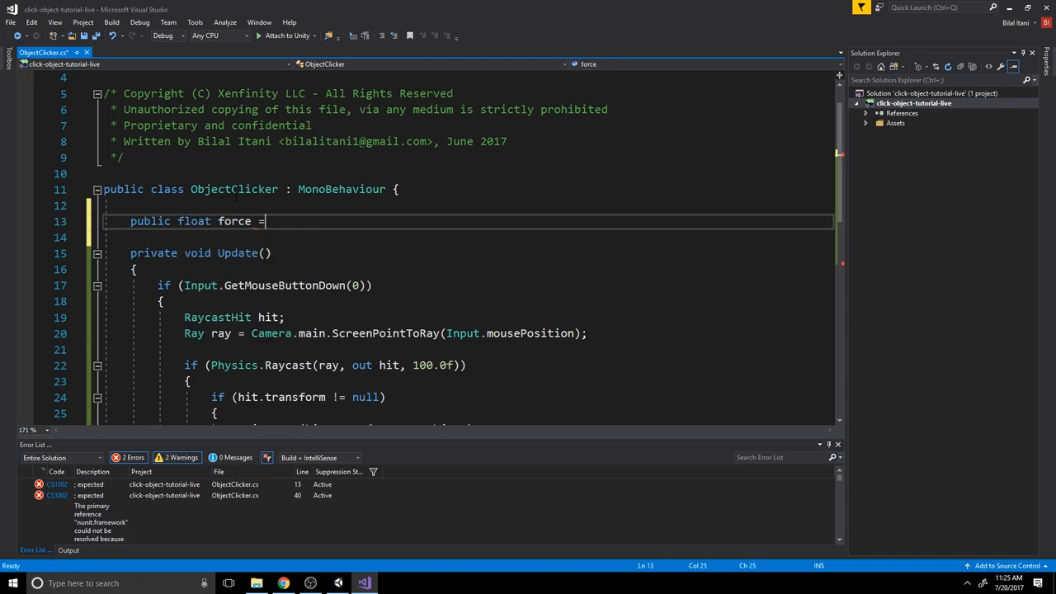
{"action": "type", "text": "5"}
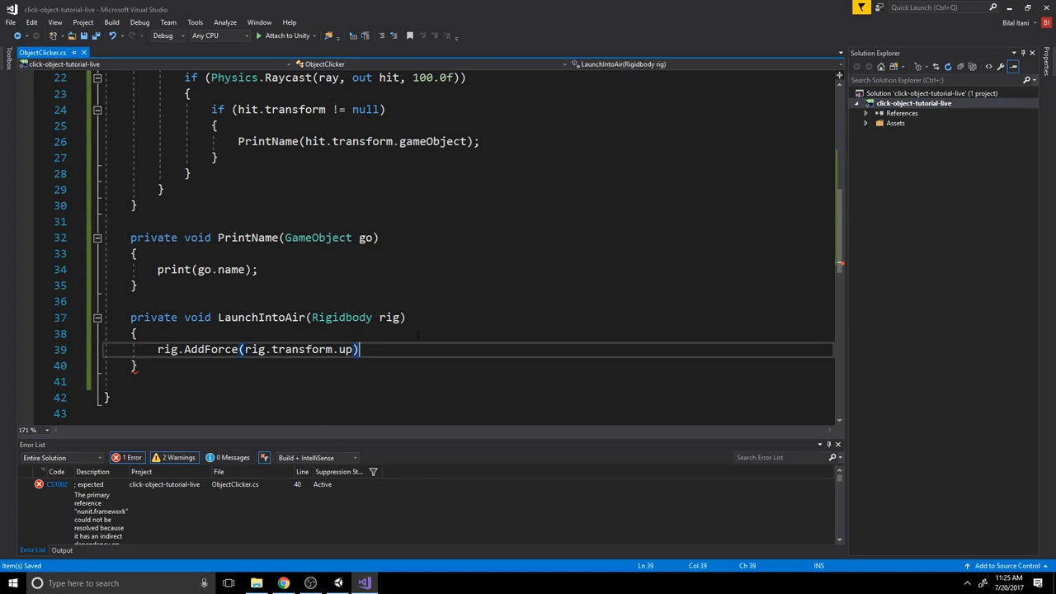
{"action": "type", "text": ";"}
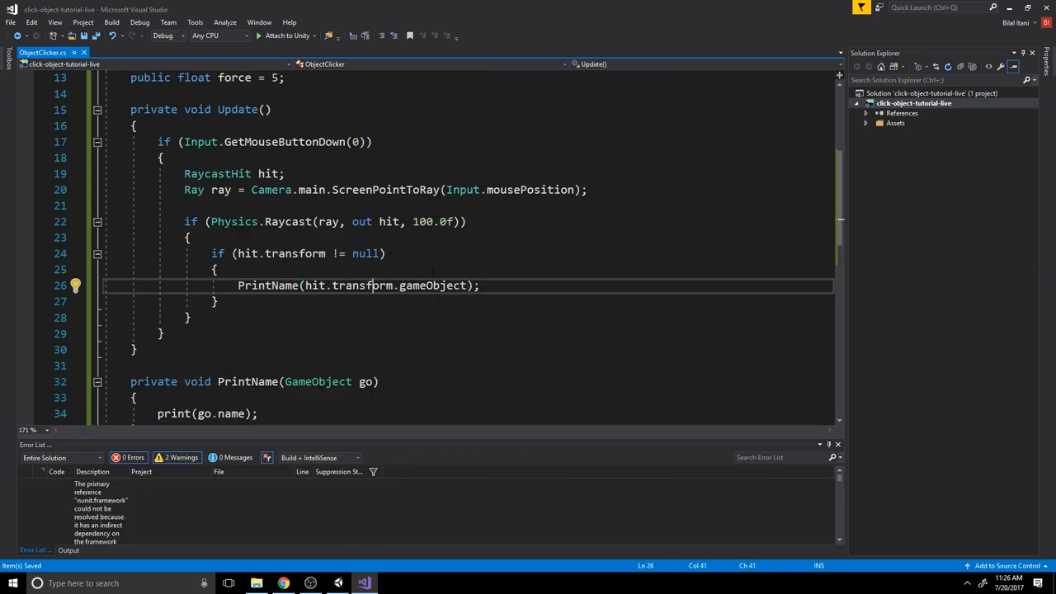
Comment out PrintName and add an if checking hit.transform.GetComponent<Rigidbody>().
{"action": "key", "text": "ctrl+k ctrl+c"}
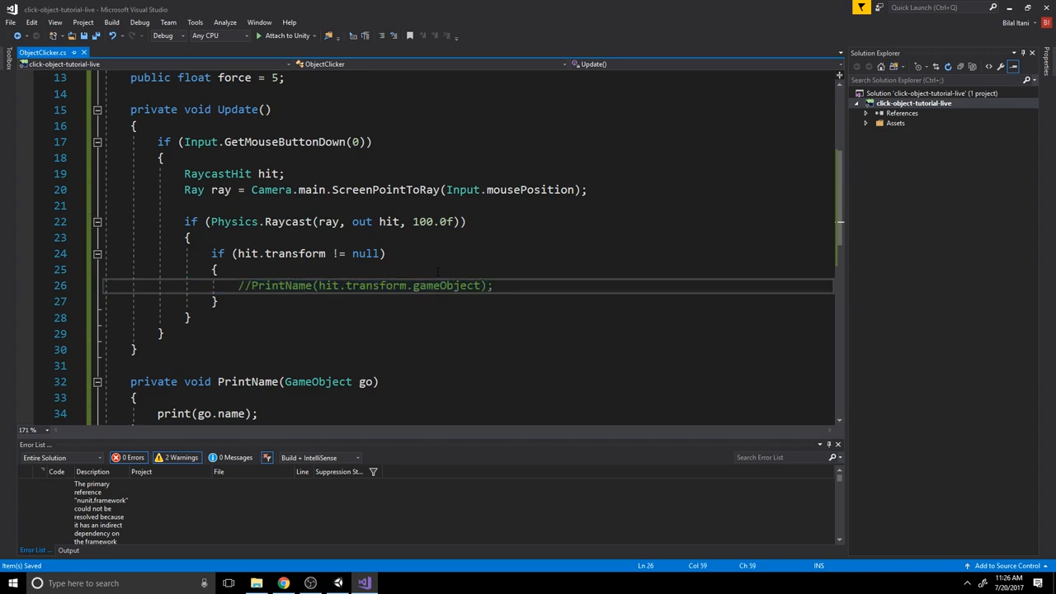
{"action": "type", "text": "if ("}
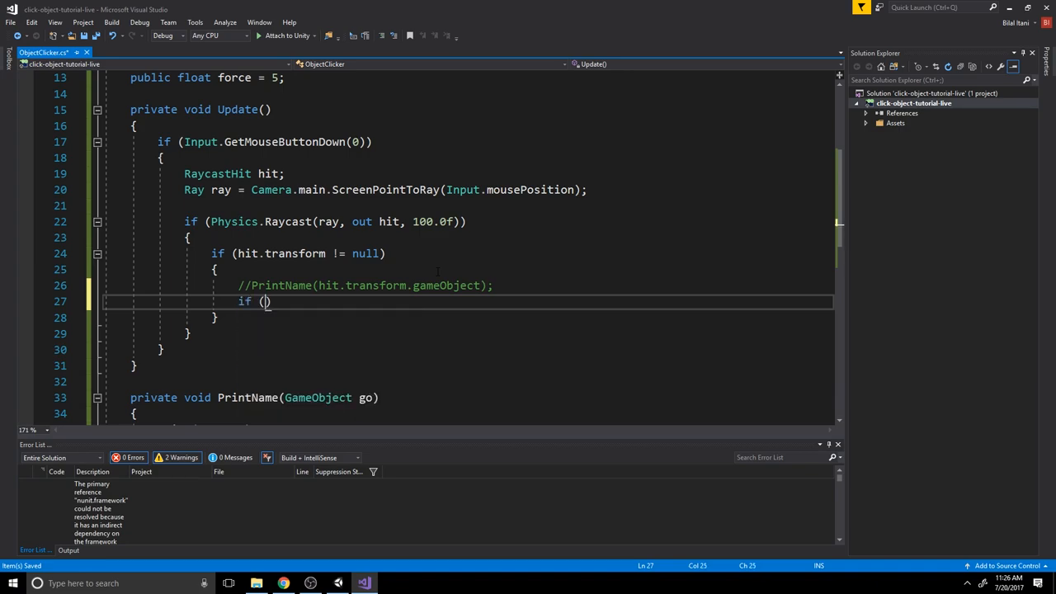
{"action": "type", "text": "x"}
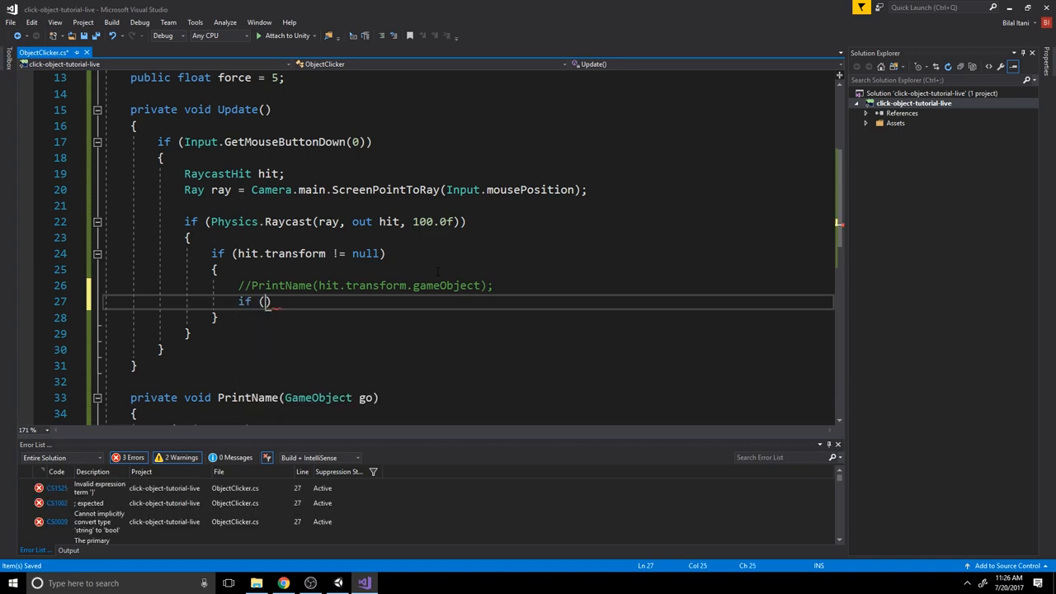
{"action": "type", "text": "hit"}
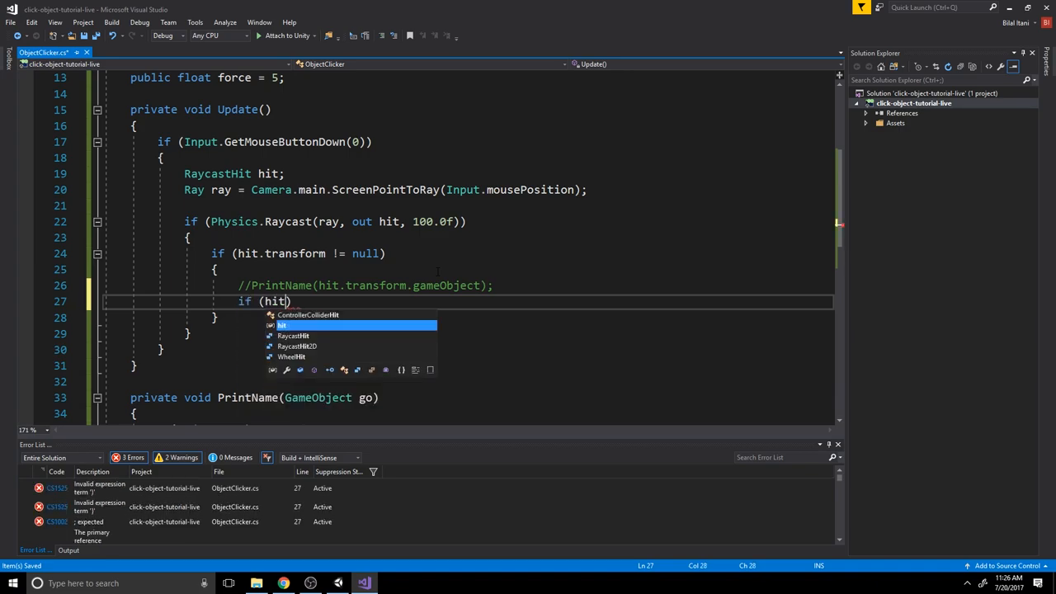
{"action": "type", "text": ".GetComp"}
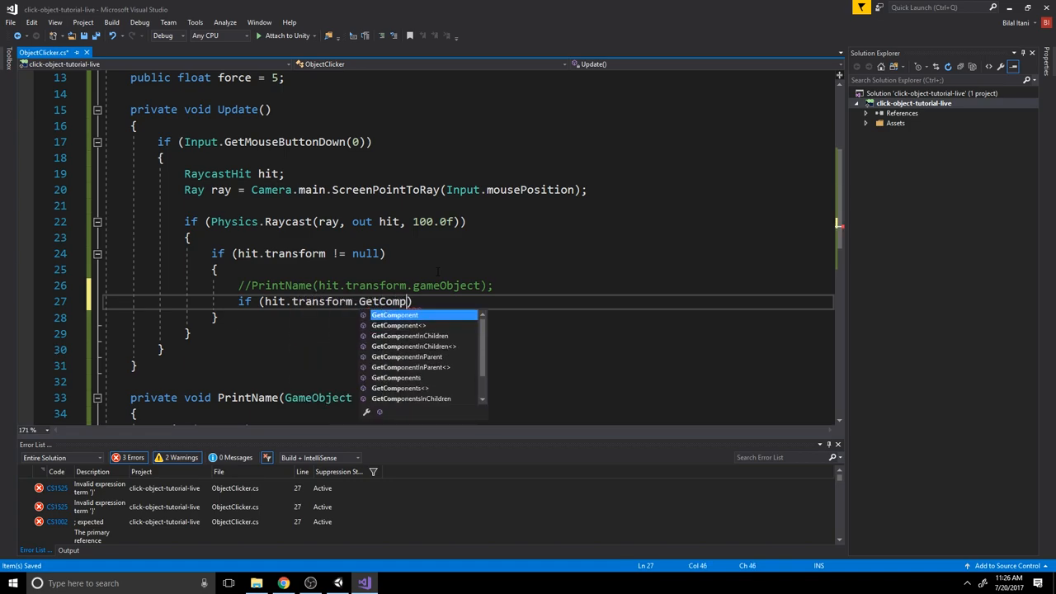
{"action": "type", "text": "<Rigidbody>()"}
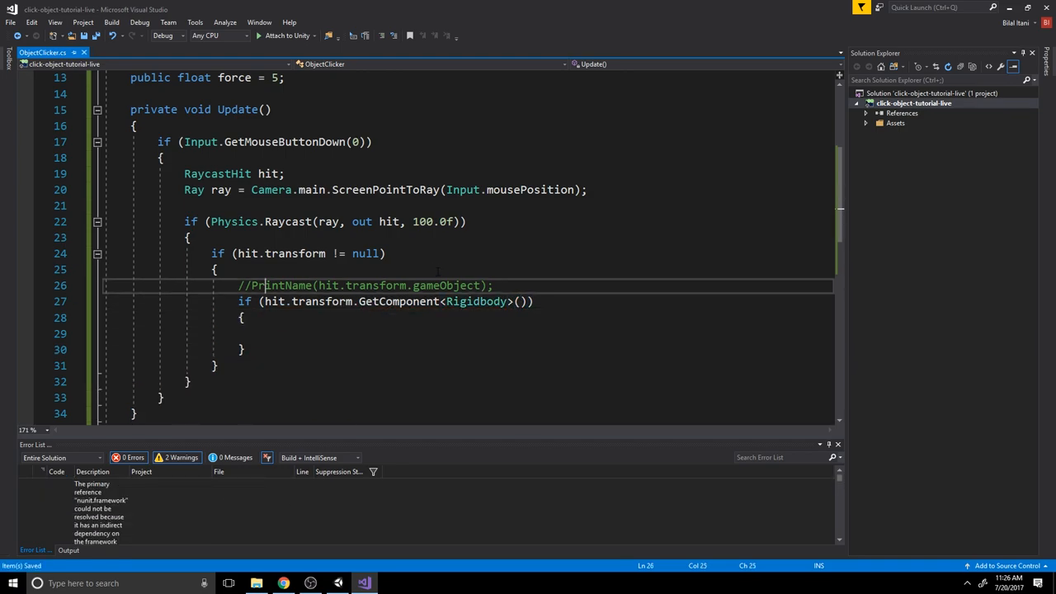
Declare a Rigidbody variable rb above the GetComponent if statement.
{"action": "type", "text": "SerializePrivateVariables"}
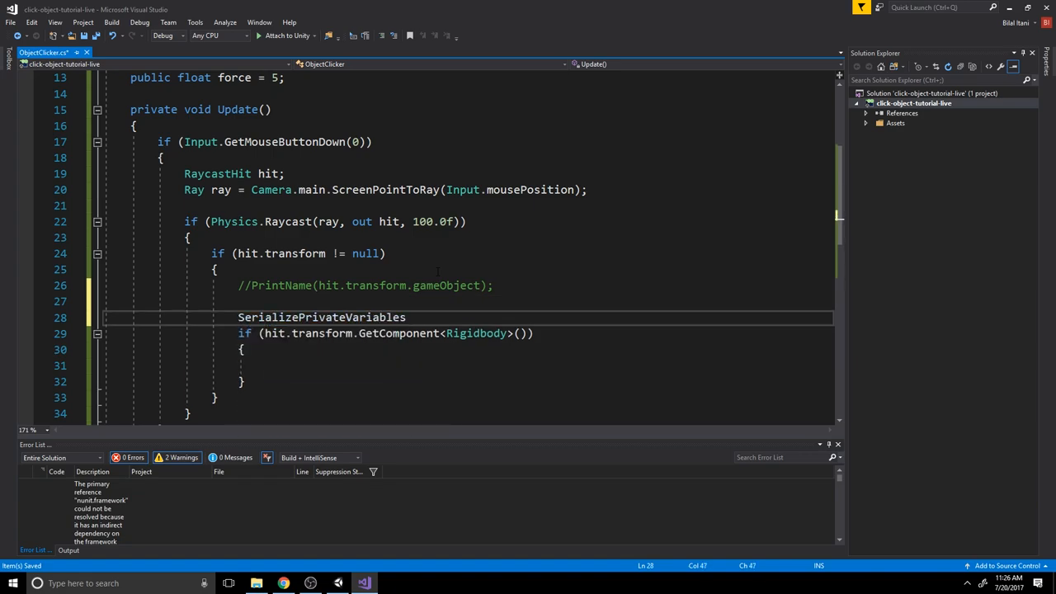
{"action": "type", "text": "Rigidbody"}
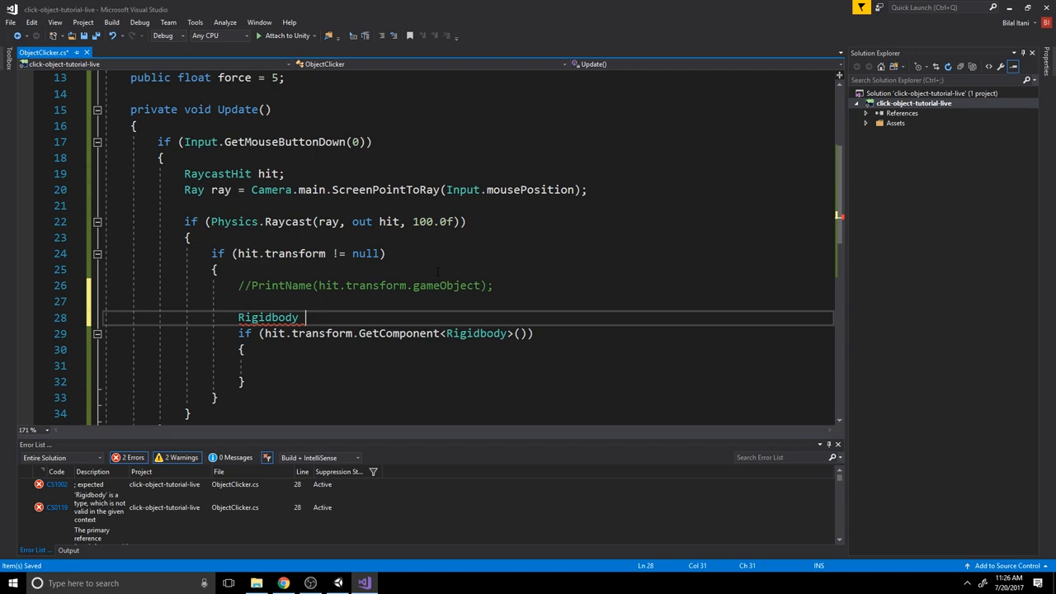
{"action": "type", "text": "rb;"}
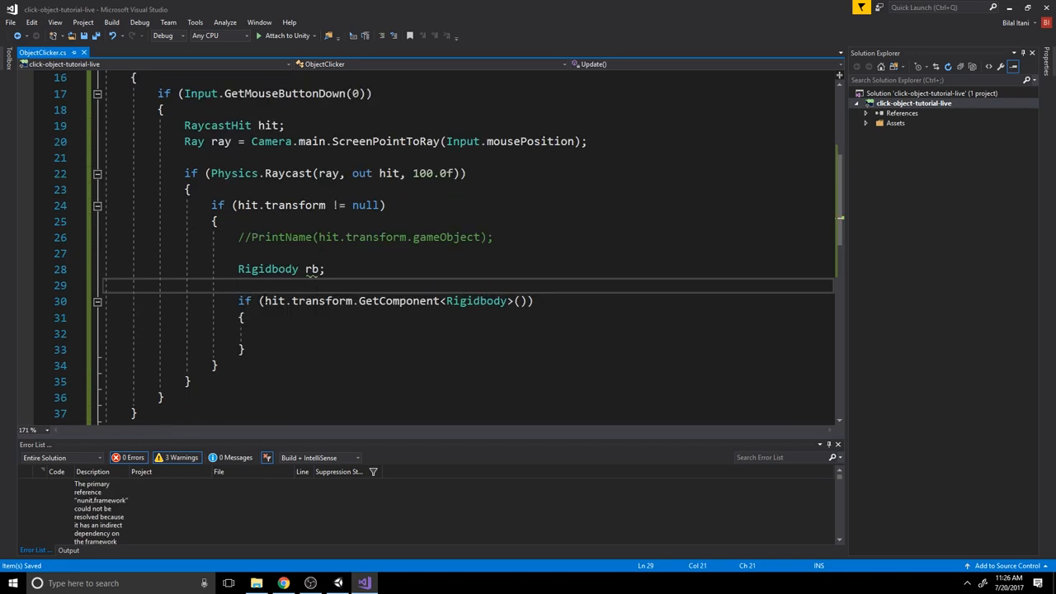
Assign rb from GetComponent<Rigidbody>() in the condition and call LaunchIntoAir(rb) in the body.
{"action": "type", "text": "rb ="}
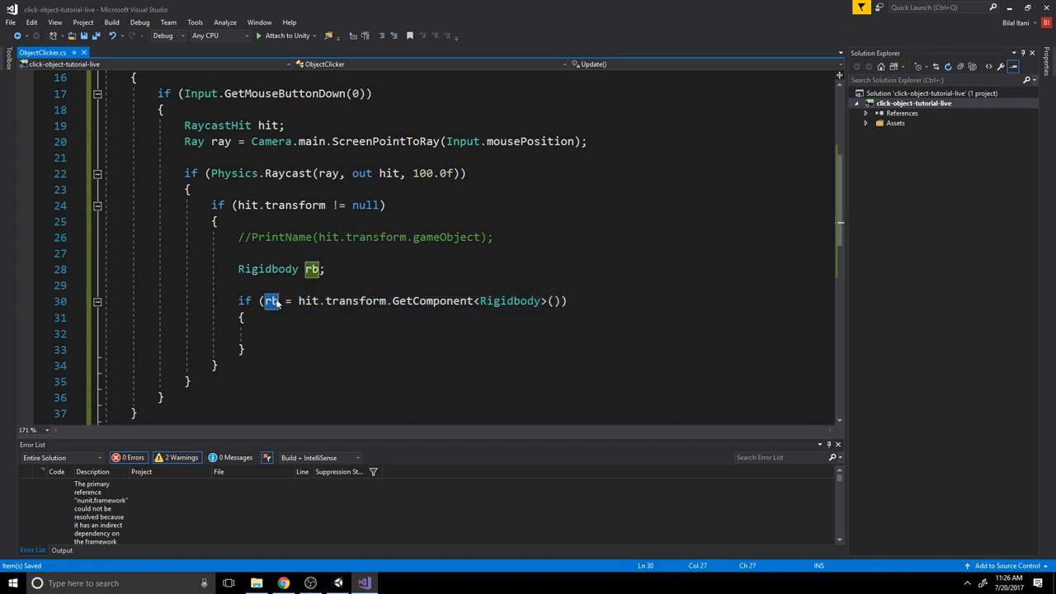
{"action": "left_click", "coordinate": [264, 333]}
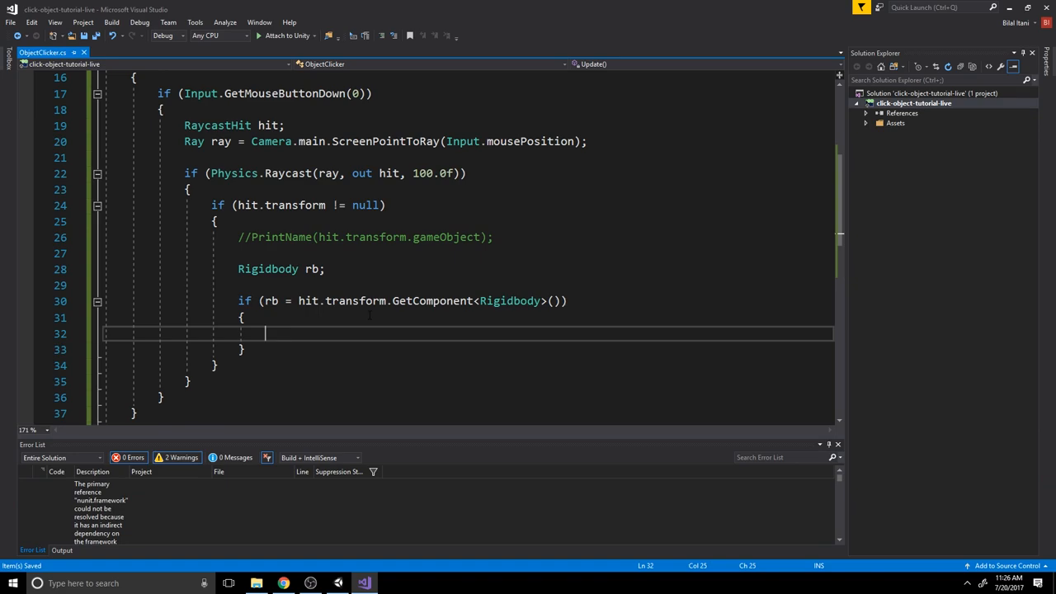
{"action": "type", "text": "rb."}
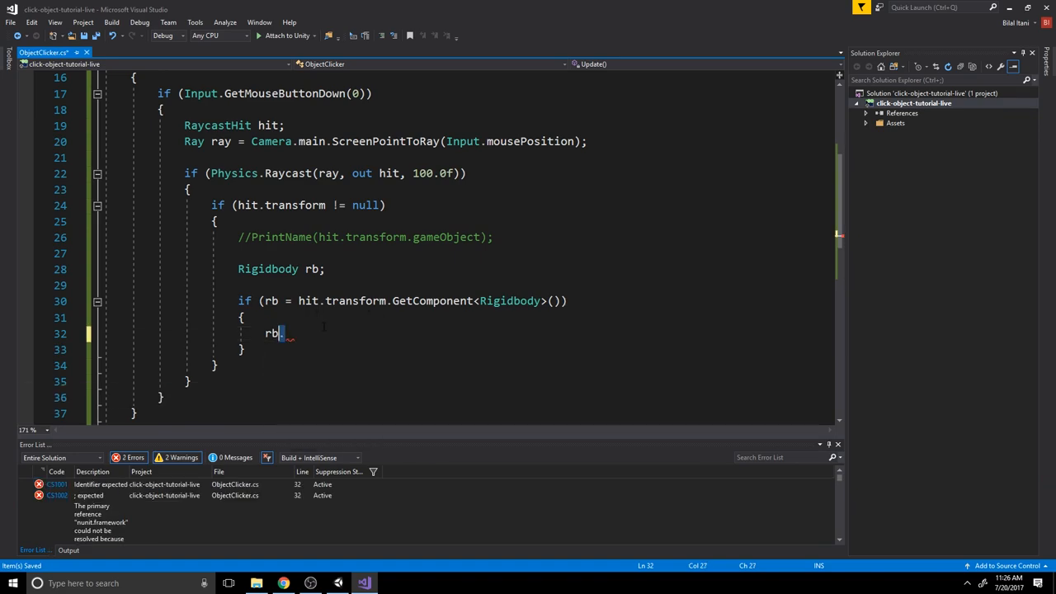
{"action": "type", "text": "LaunchIntoAir()"}
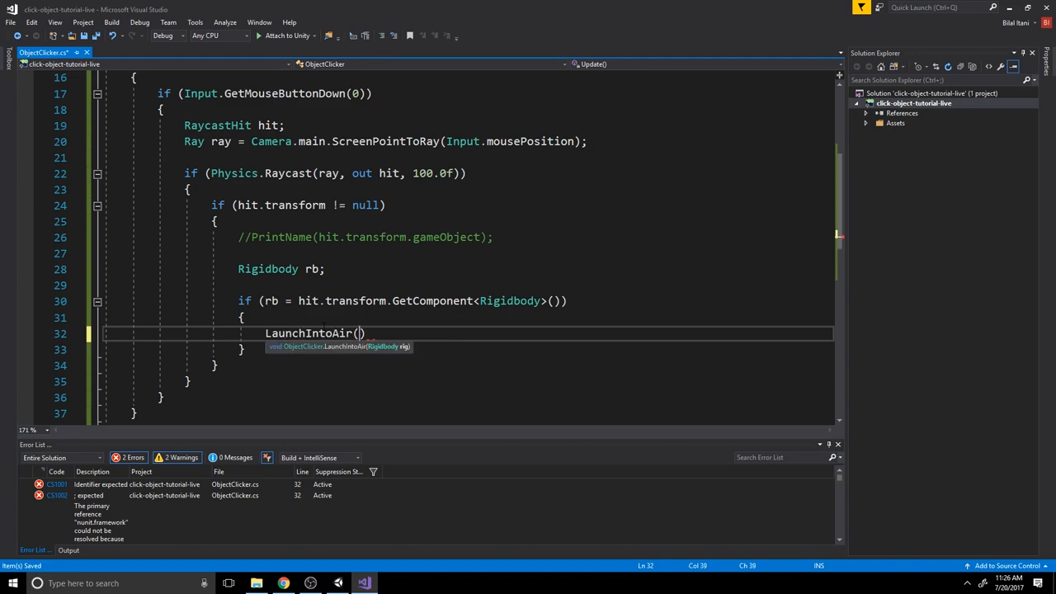
{"action": "type", "text": "rb);"}
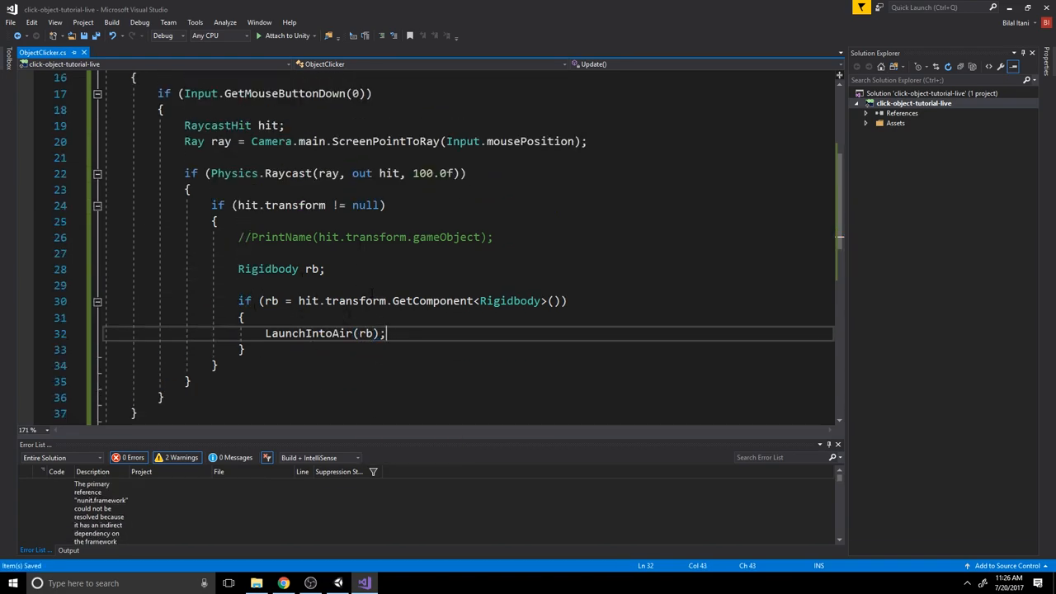
Restore the PrintName call on the line above LaunchIntoAir(rb).
{"action": "left_click", "coordinate": [244, 317]}
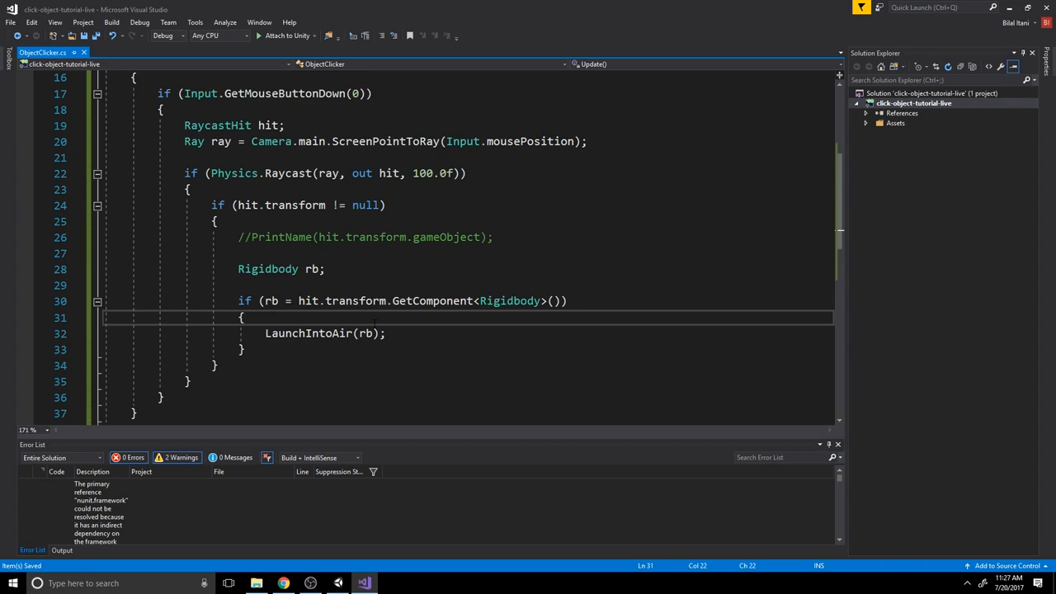
{"action": "type", "text": "pri"}
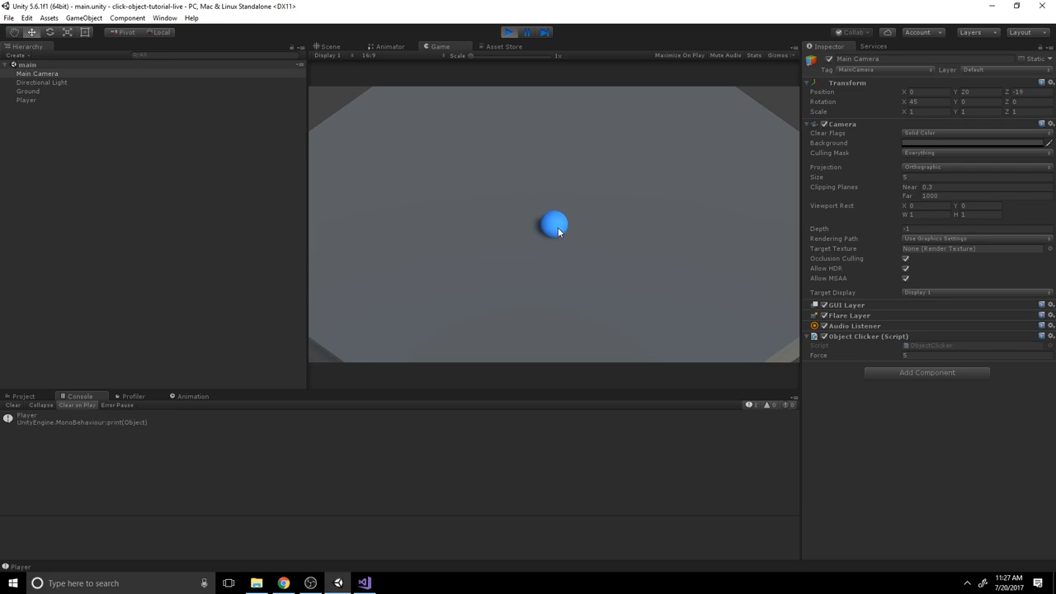
Click the blue ball twice in Play mode to log Player, then select Player in the Hierarchy.
{"action": "left_click", "coordinate": [554, 224]}
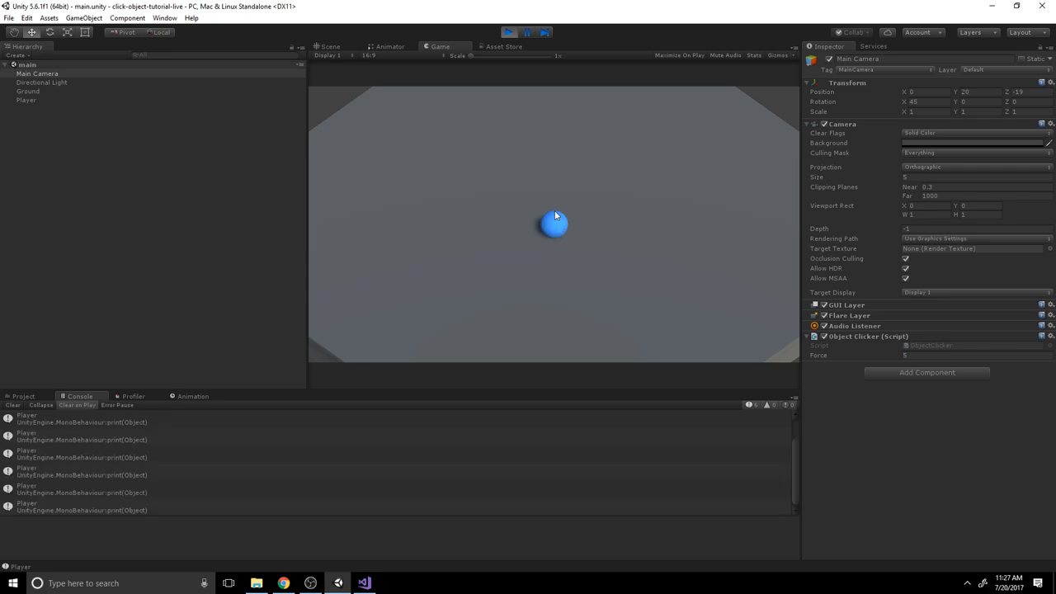
{"action": "left_click", "coordinate": [27, 101]}
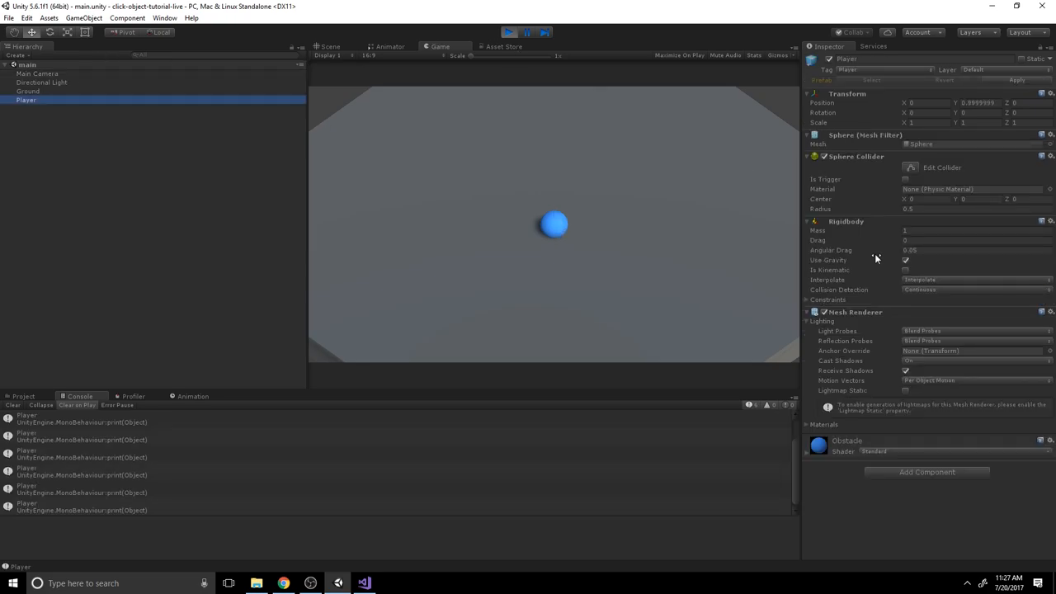
{"action": "left_click", "coordinate": [36, 72]}
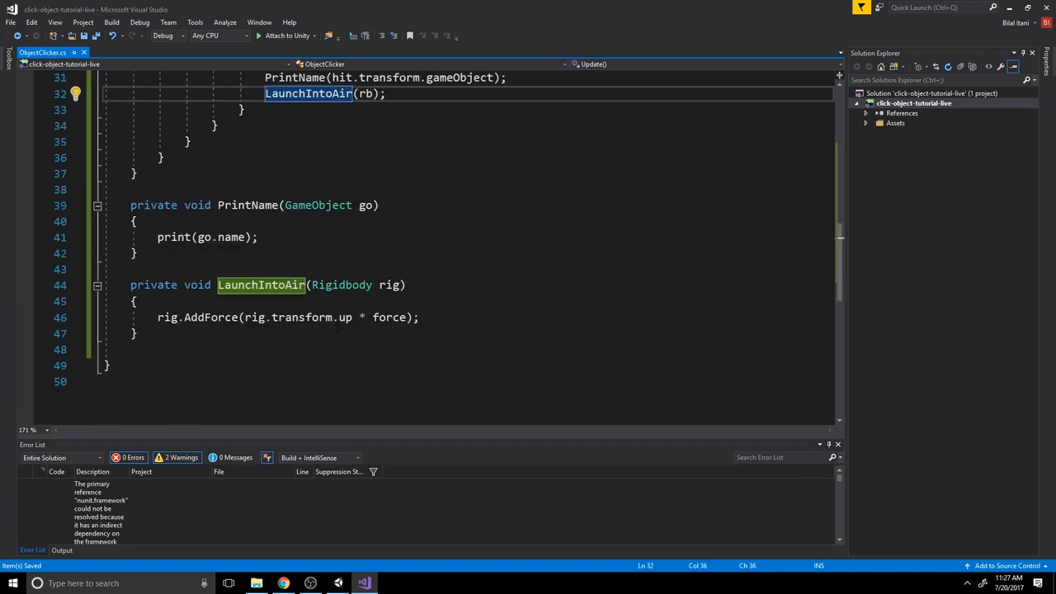
Add ForceMode.Impulse as the second argument to rig.AddForce in LaunchIntoAir.
{"action": "double_click", "coordinate": [210, 317]}
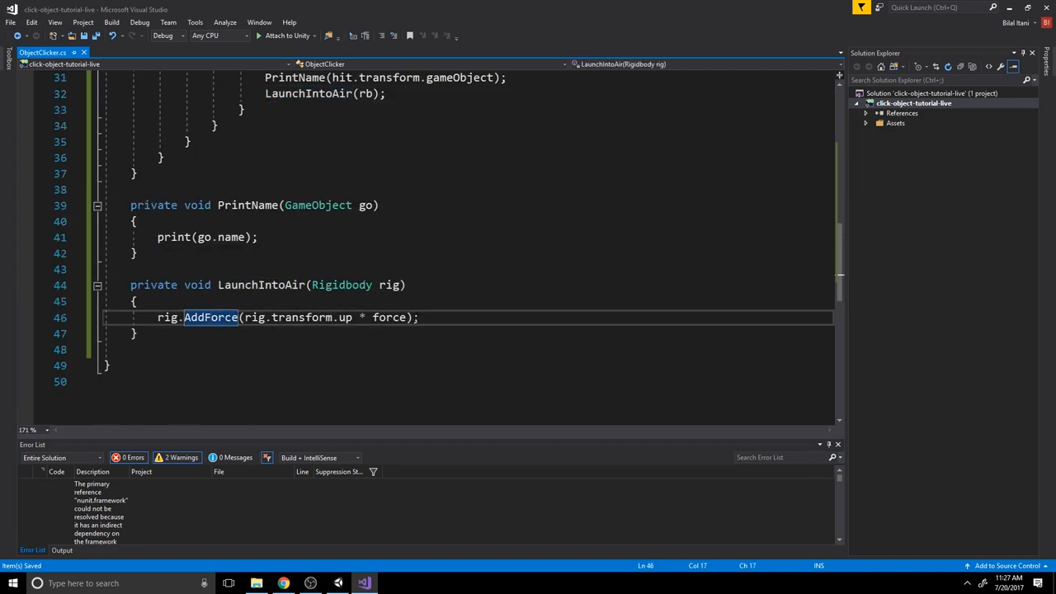
{"action": "type", "text": ", ForceMode.Impulse"}
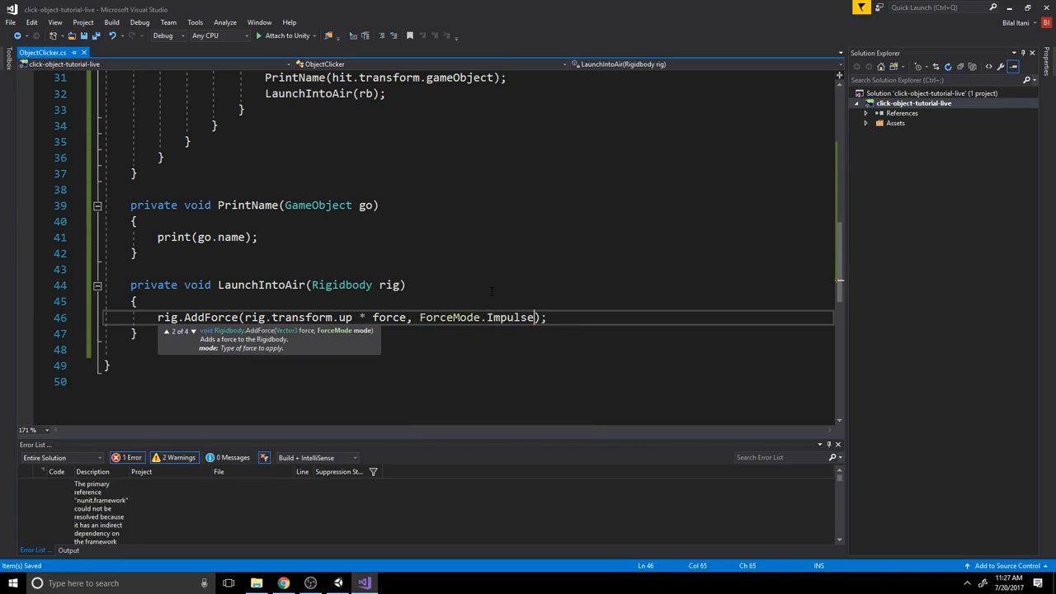
{"action": "double_click", "coordinate": [510, 317]}
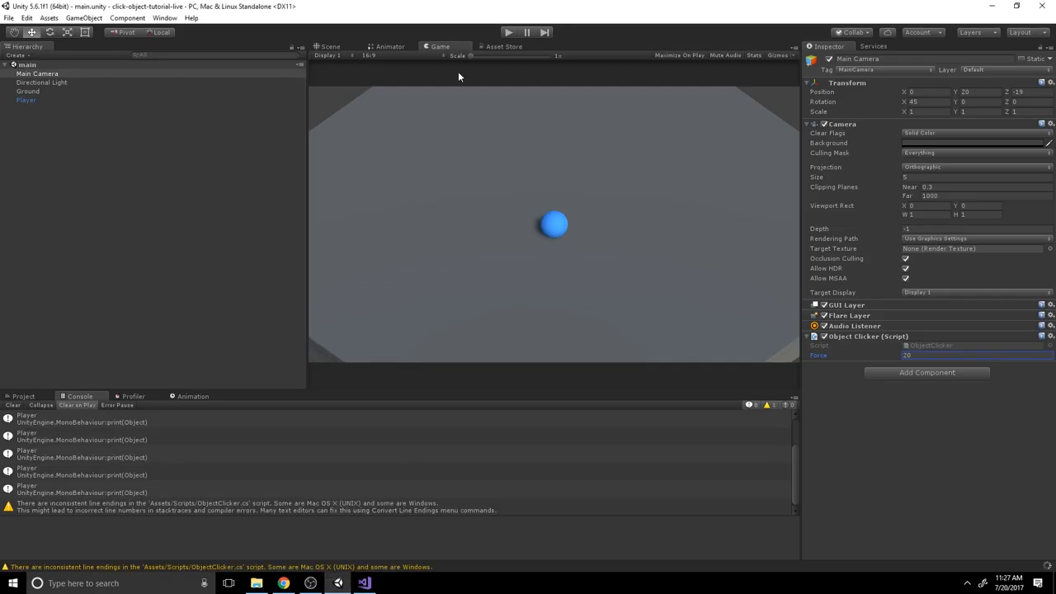
Start Play mode, select Player, and click the ball to launch it high out of view.
{"action": "left_click", "coordinate": [26, 101]}
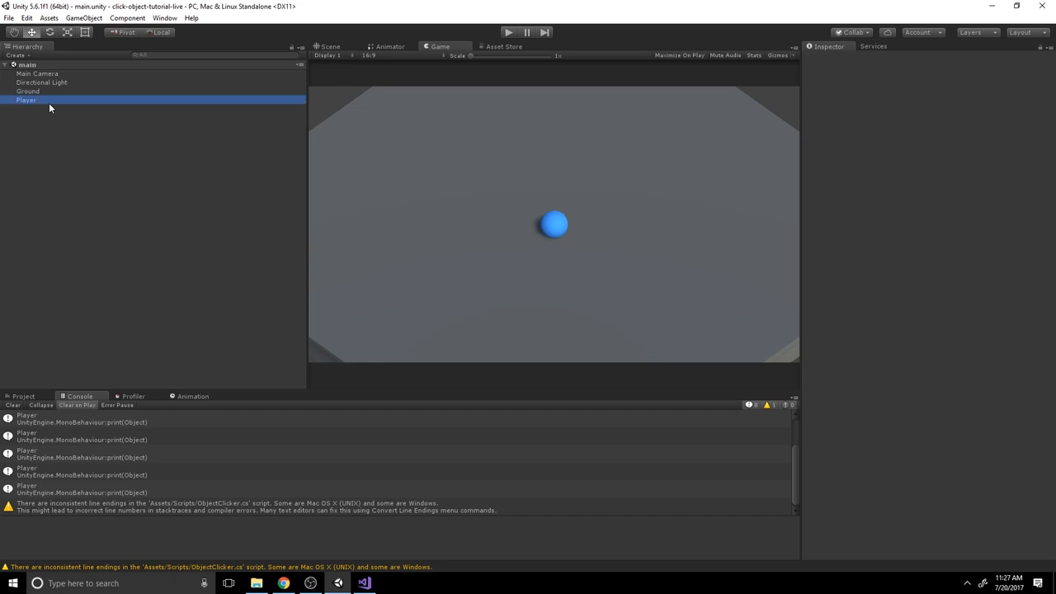
{"action": "left_click", "coordinate": [26, 100]}
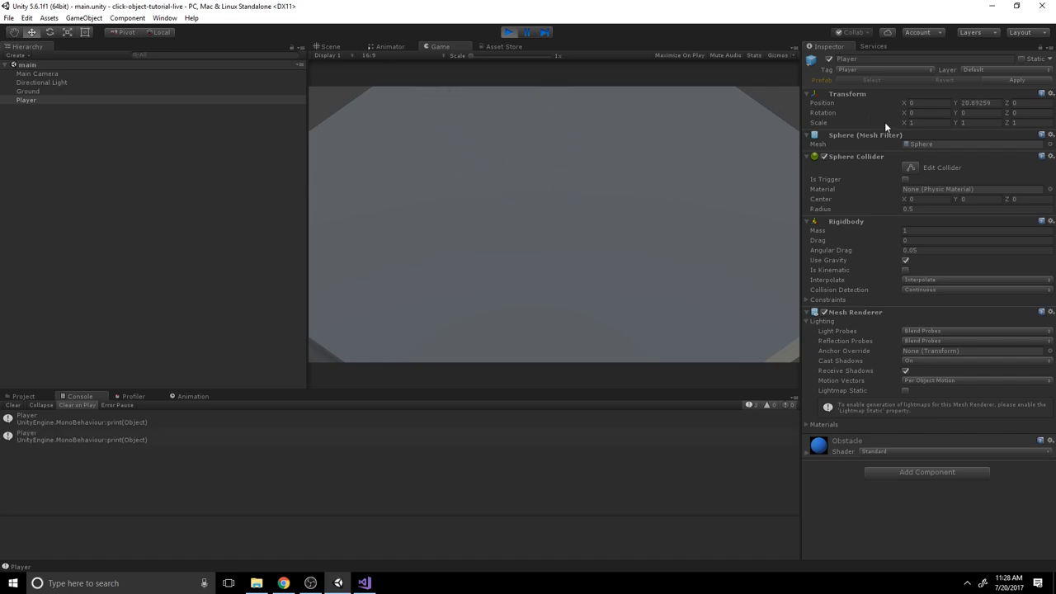
{"action": "left_click", "coordinate": [36, 72]}
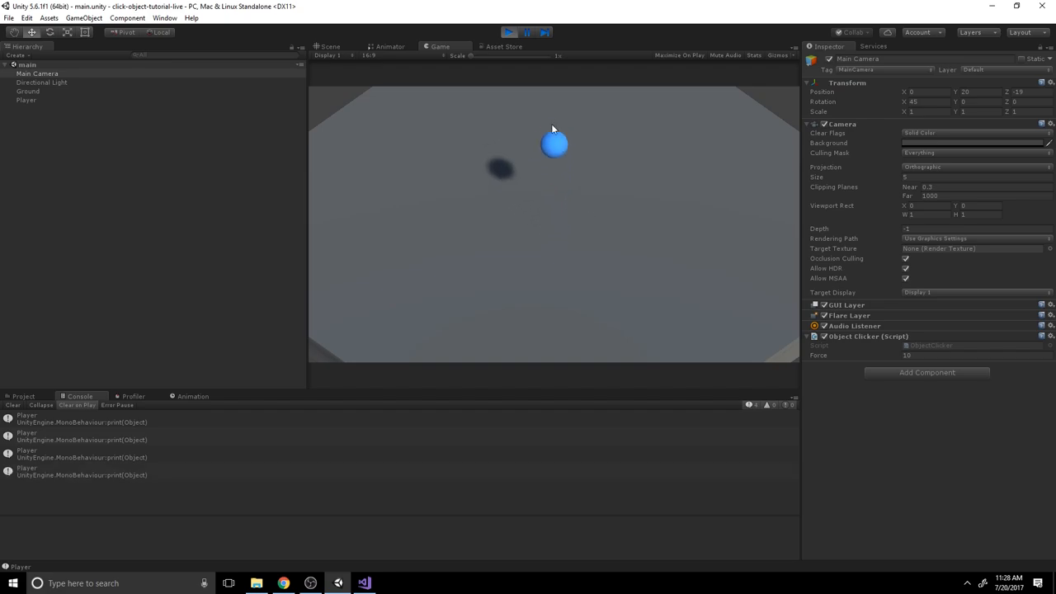
Launch the ball again, then stop and restart Play mode to reset it.
{"action": "left_click", "coordinate": [555, 145]}
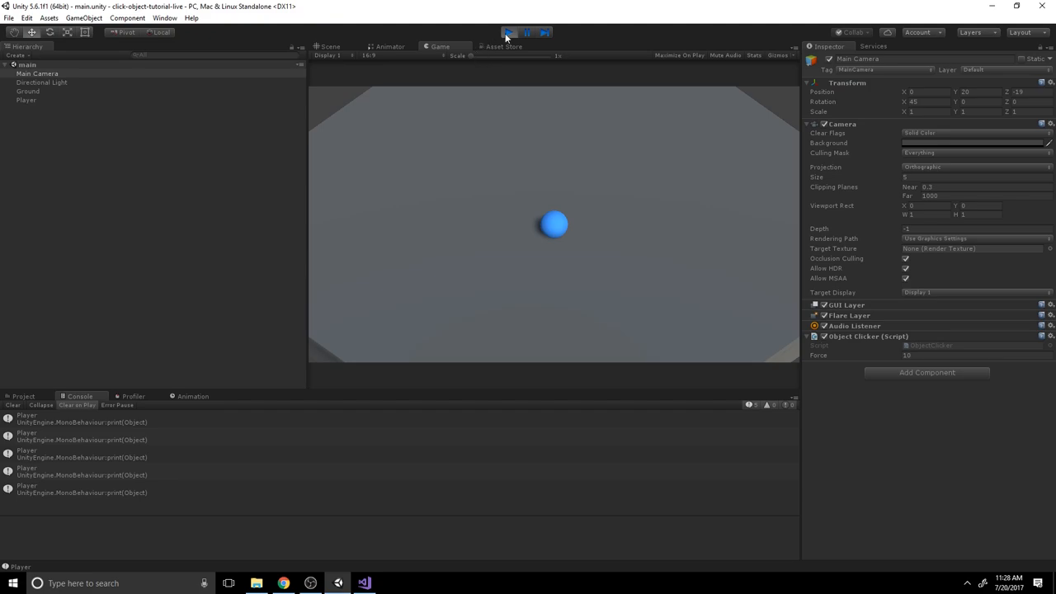
{"action": "mouse_move", "coordinate": [492, 23]}
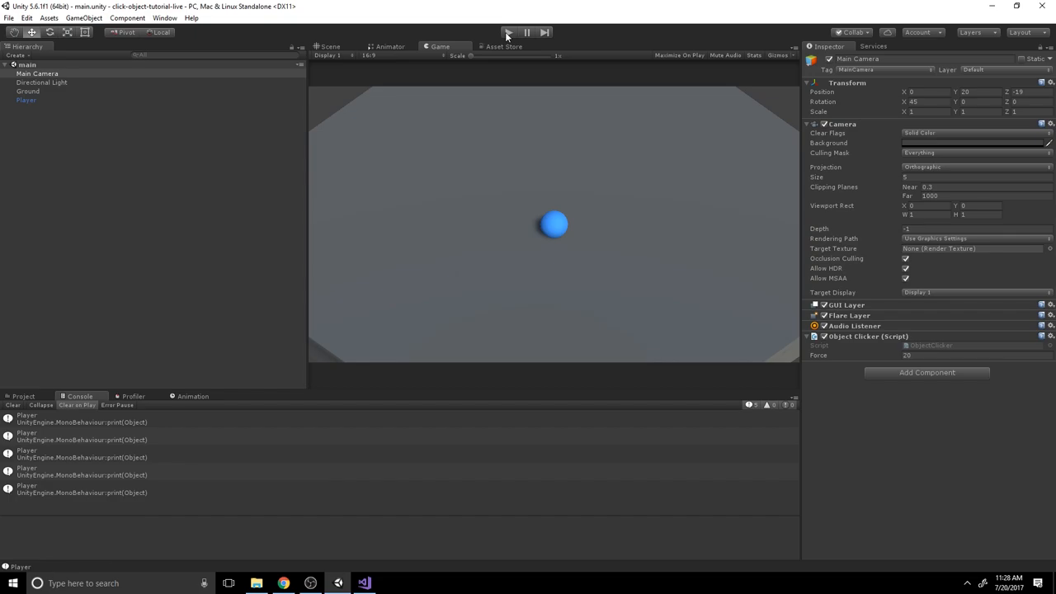
{"action": "left_click", "coordinate": [509, 33]}
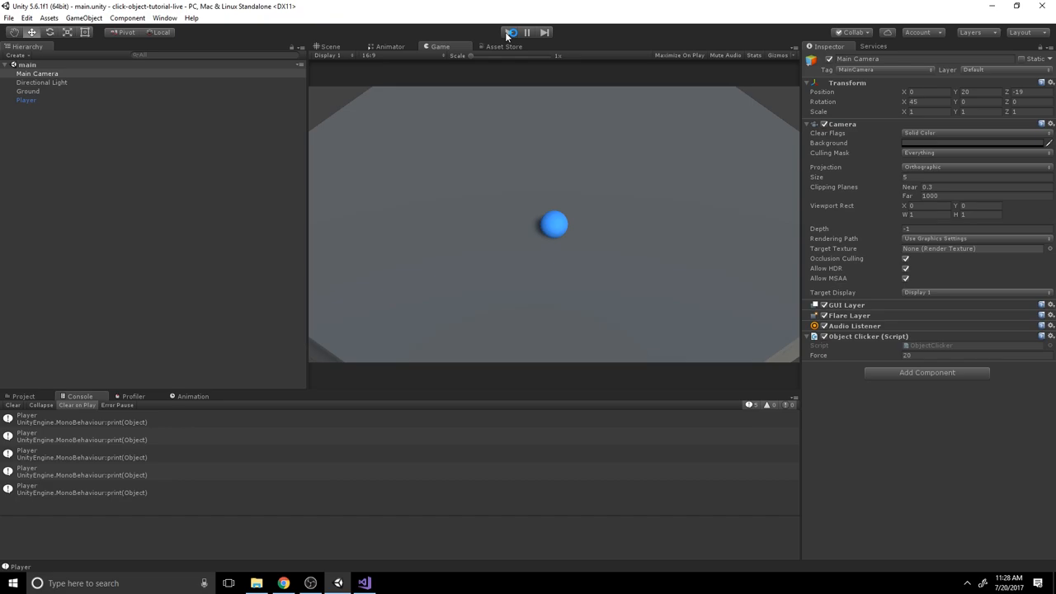
{"action": "left_click", "coordinate": [510, 33]}
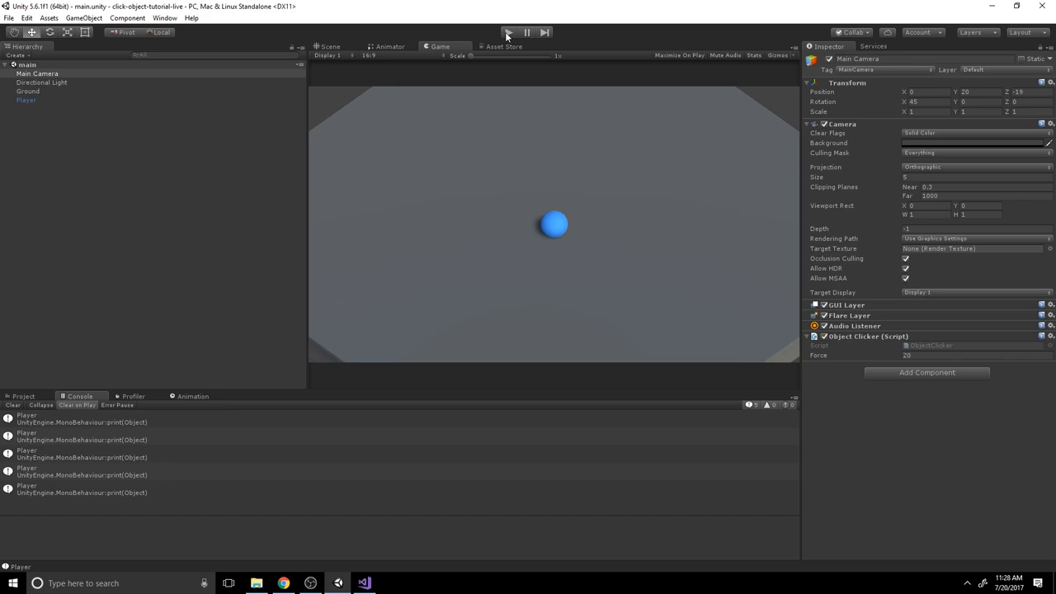